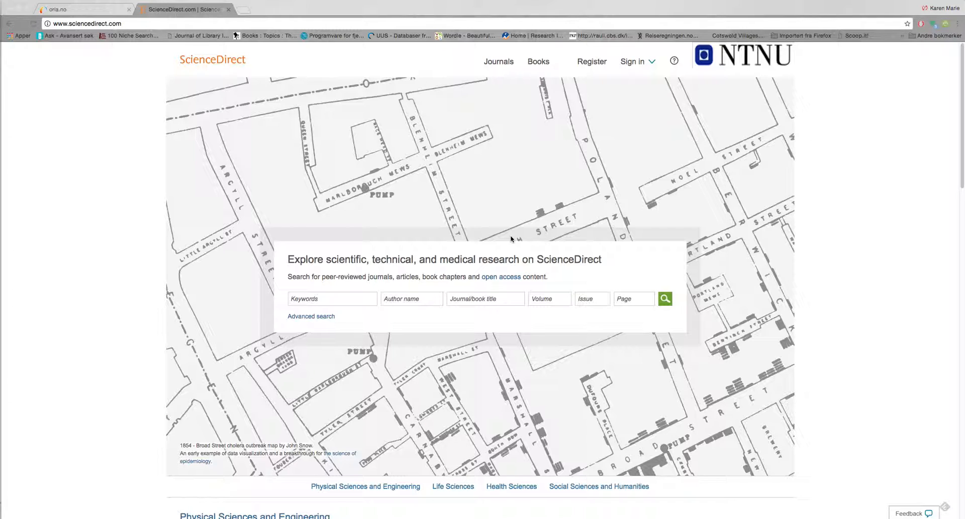
{"action": "mouse_move", "coordinate": [689, 99]}
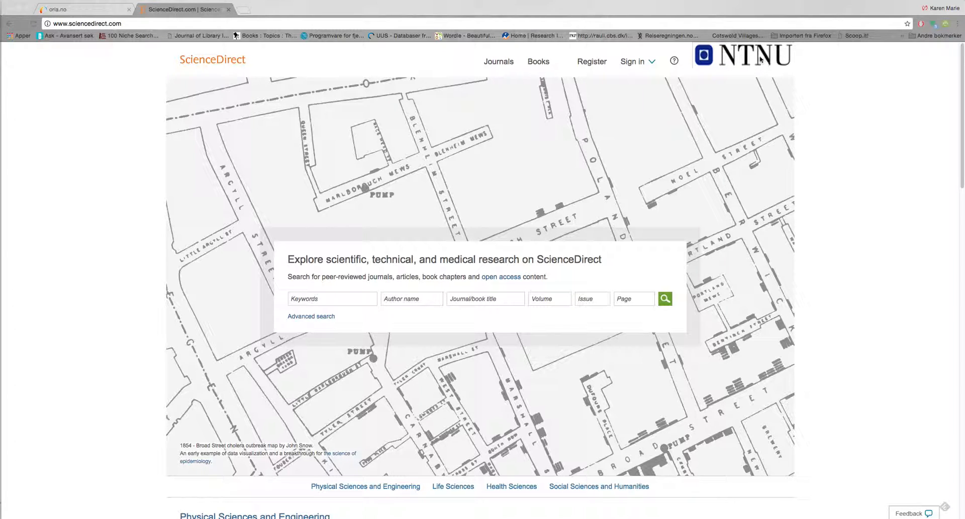
{"action": "mouse_move", "coordinate": [751, 78]}
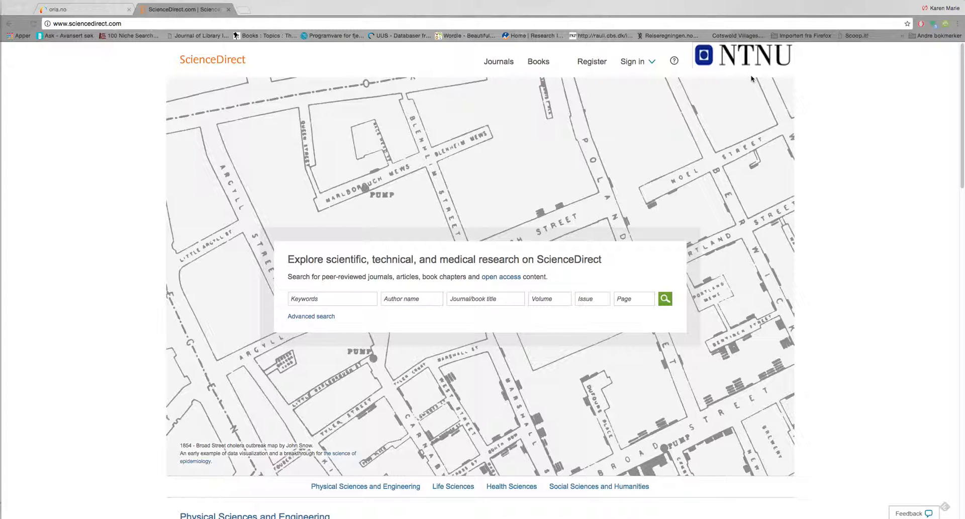
{"action": "mouse_move", "coordinate": [331, 170]}
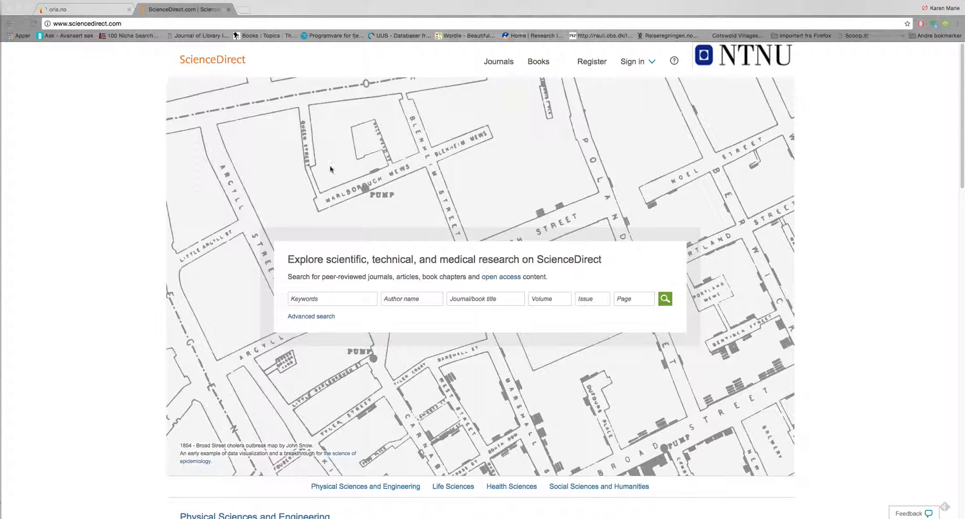
{"action": "mouse_move", "coordinate": [325, 353]}
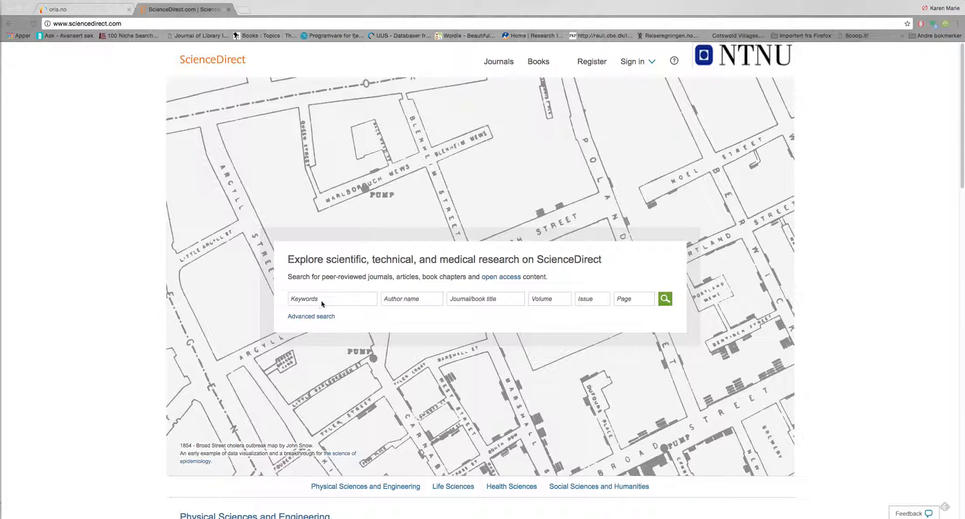
{"action": "mouse_move", "coordinate": [484, 306]}
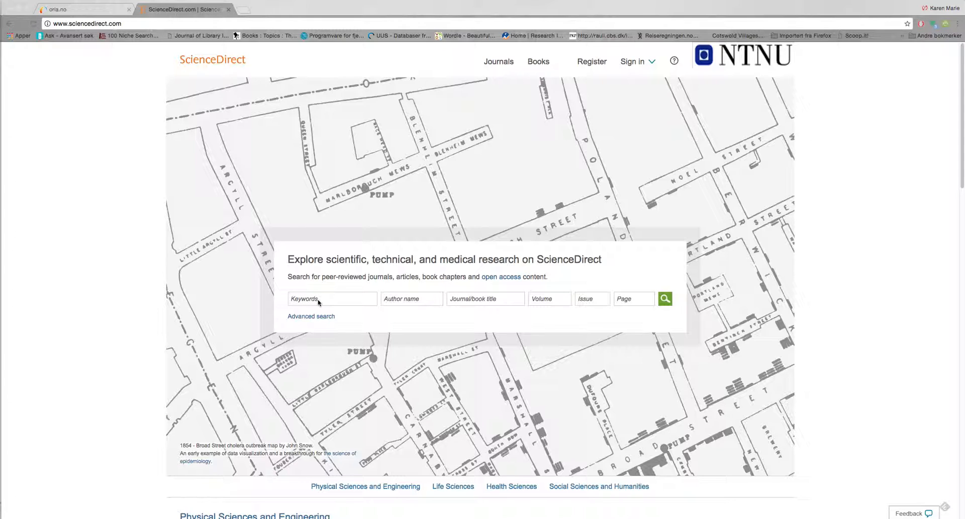
Enter the quoted phrase "machine learning" in the Keywords field and submit the search.
{"action": "left_click", "coordinate": [331, 298]}
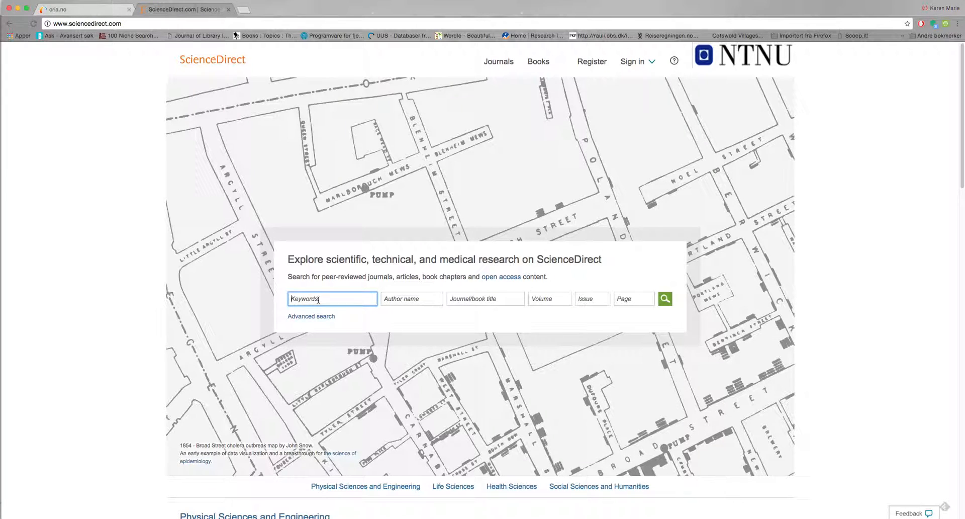
{"action": "type", "text": "machine learning"}
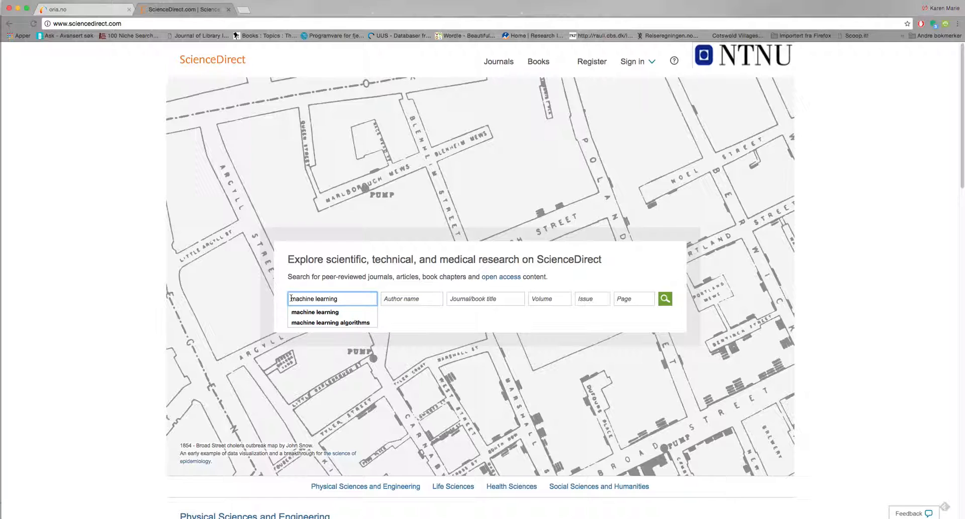
{"action": "type", "text": "\"machine learning\""}
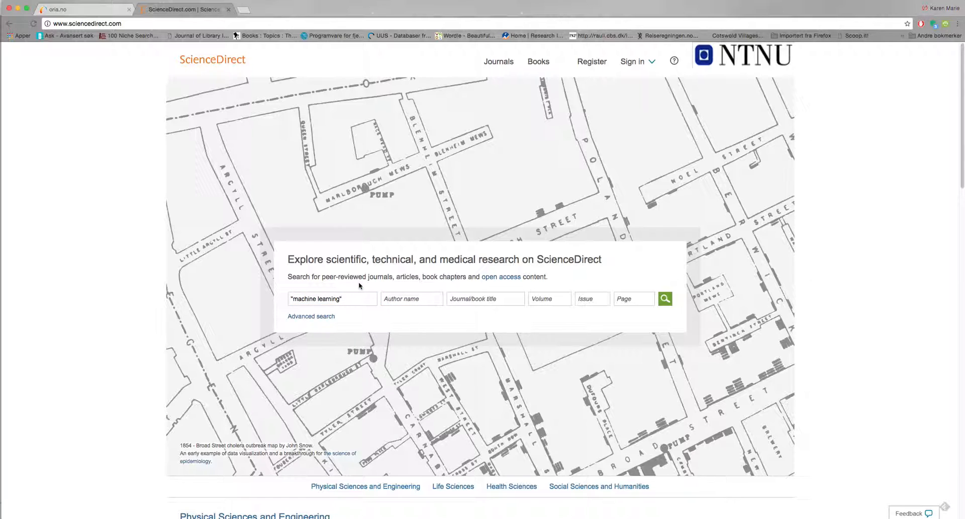
{"action": "mouse_move", "coordinate": [664, 304]}
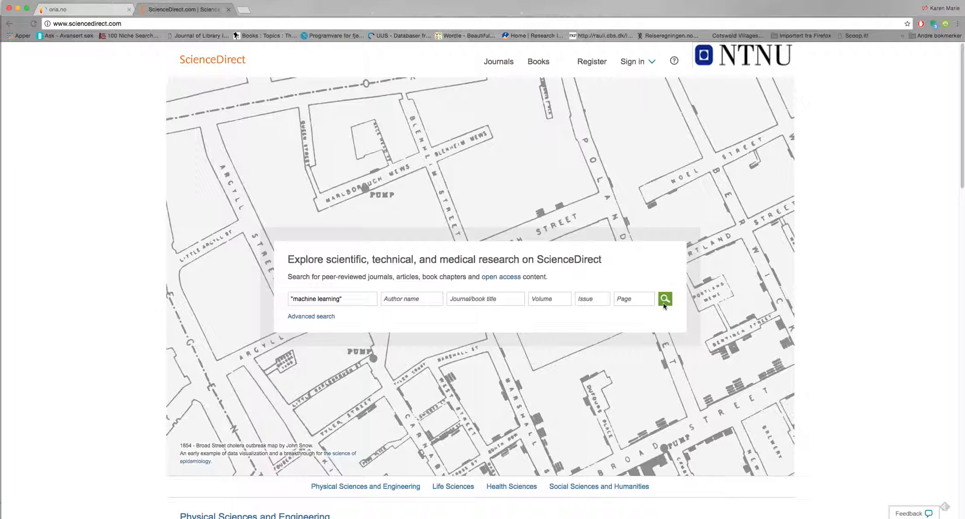
{"action": "left_click", "coordinate": [666, 299]}
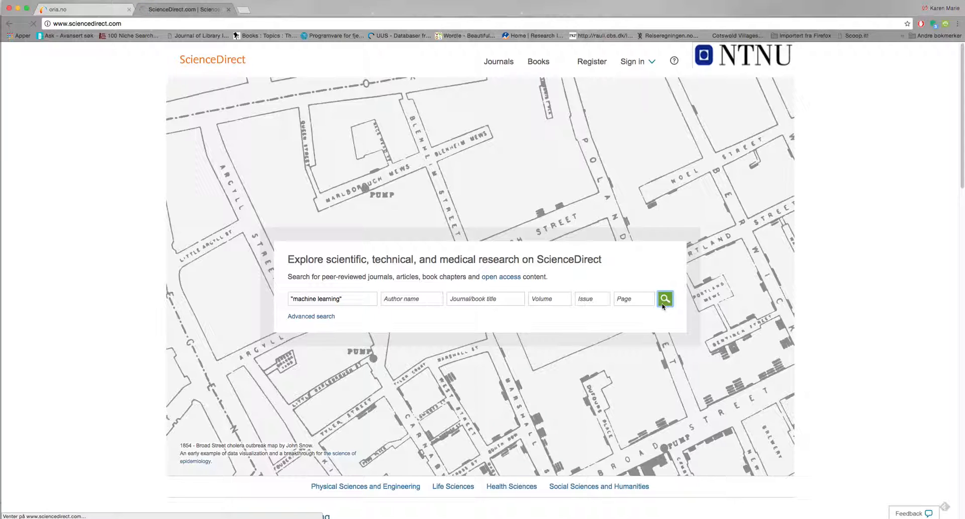
Load the results list of 54,462 articles and chapters for "machine learning".
{"action": "left_click", "coordinate": [665, 298]}
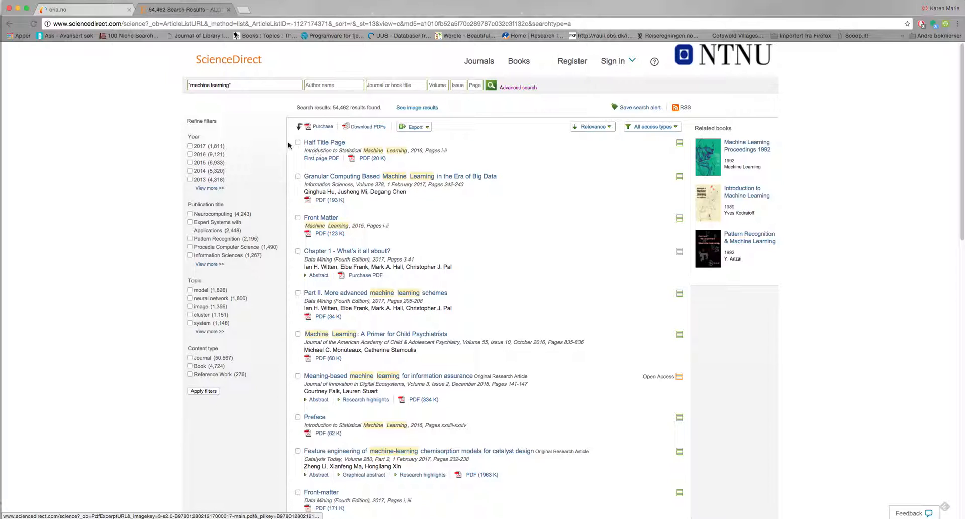
{"action": "mouse_move", "coordinate": [265, 129]}
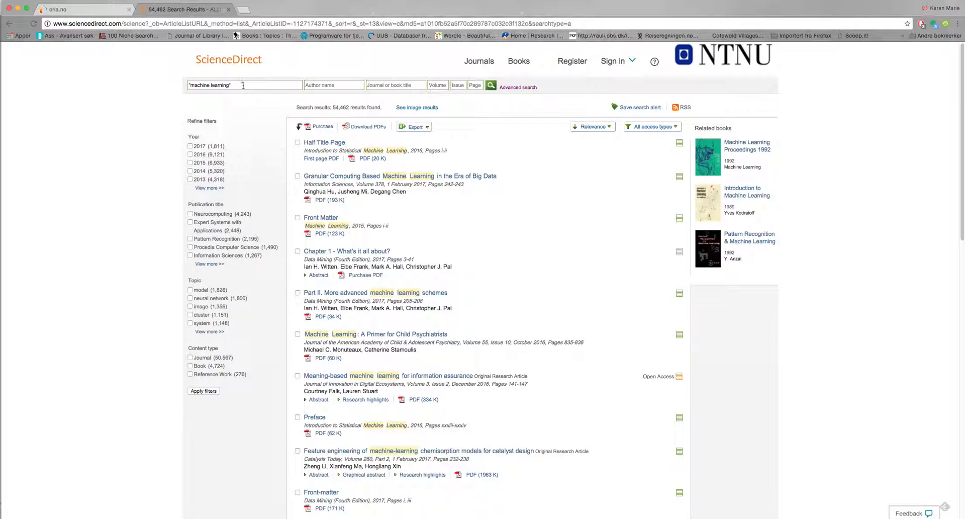
{"action": "mouse_move", "coordinate": [245, 84]}
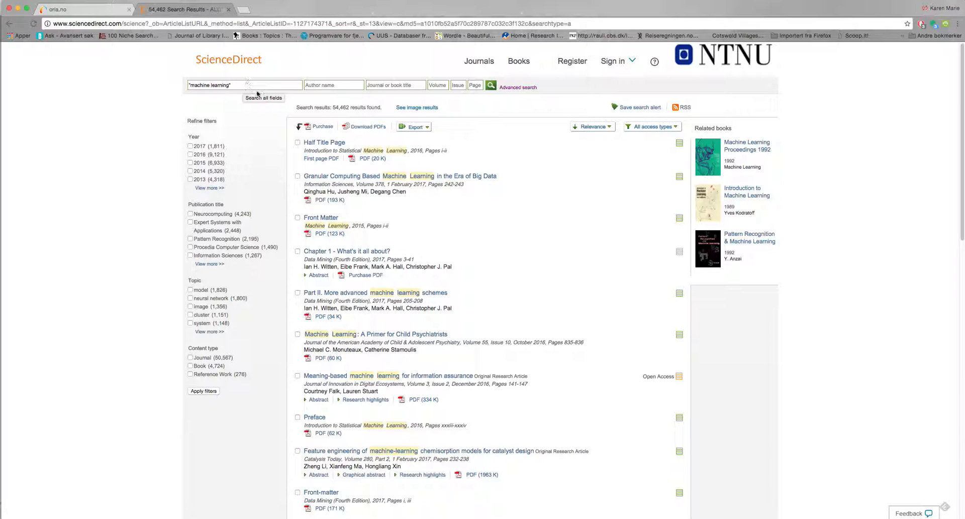
{"action": "mouse_move", "coordinate": [526, 88]}
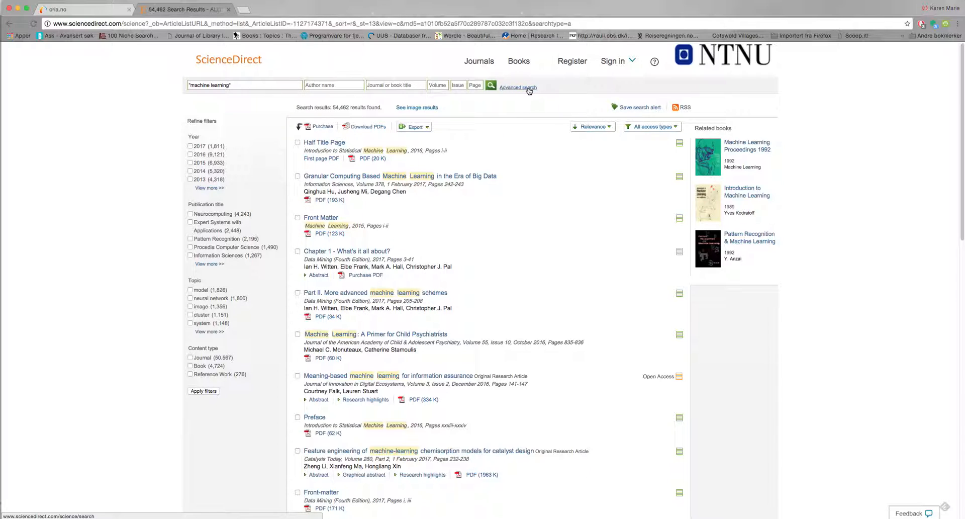
Fill the advanced search form with "machine learning" in the first field AND algorithm in the second.
{"action": "left_click", "coordinate": [518, 87]}
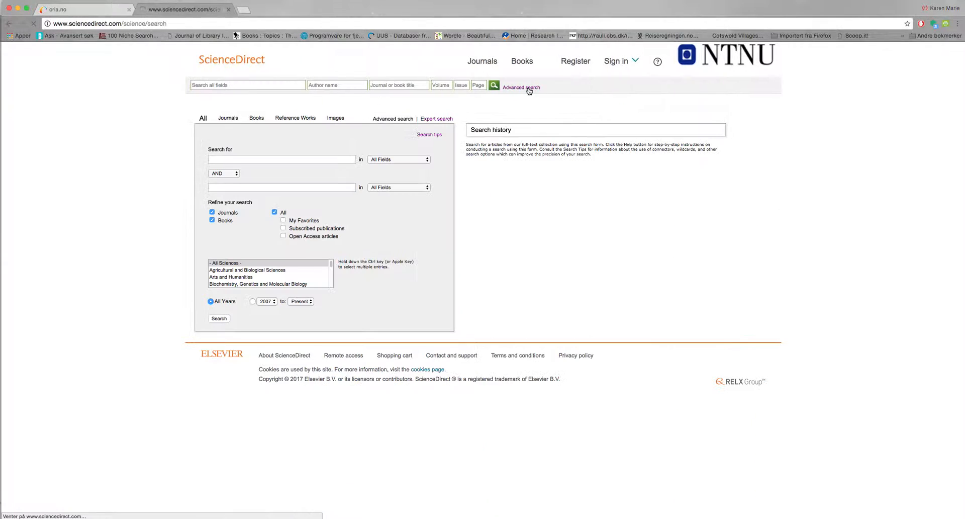
{"action": "left_click", "coordinate": [281, 160]}
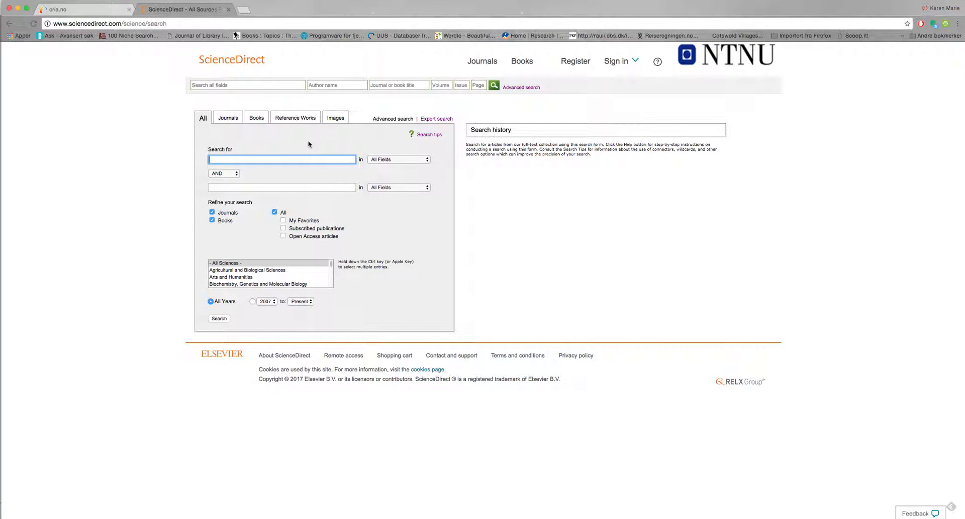
{"action": "type", "text": "\"machine"}
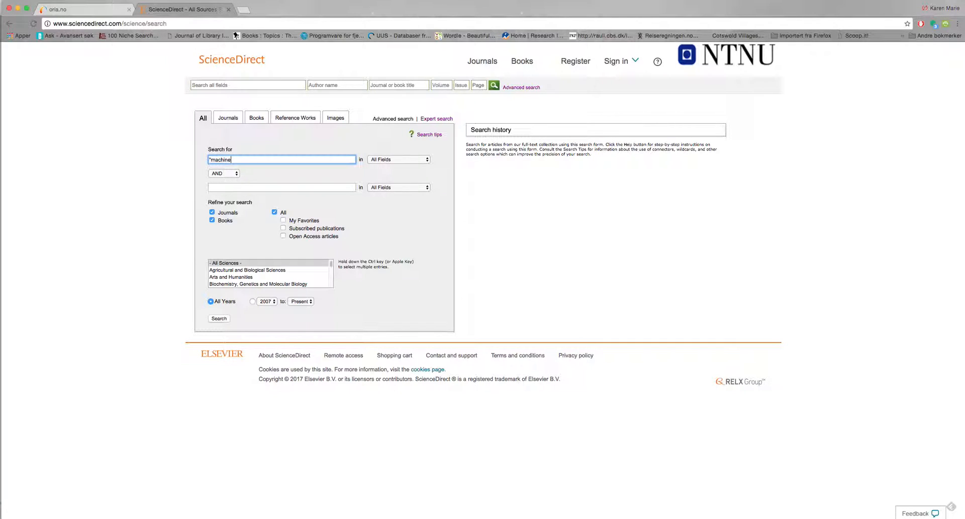
{"action": "type", "text": "learning"}
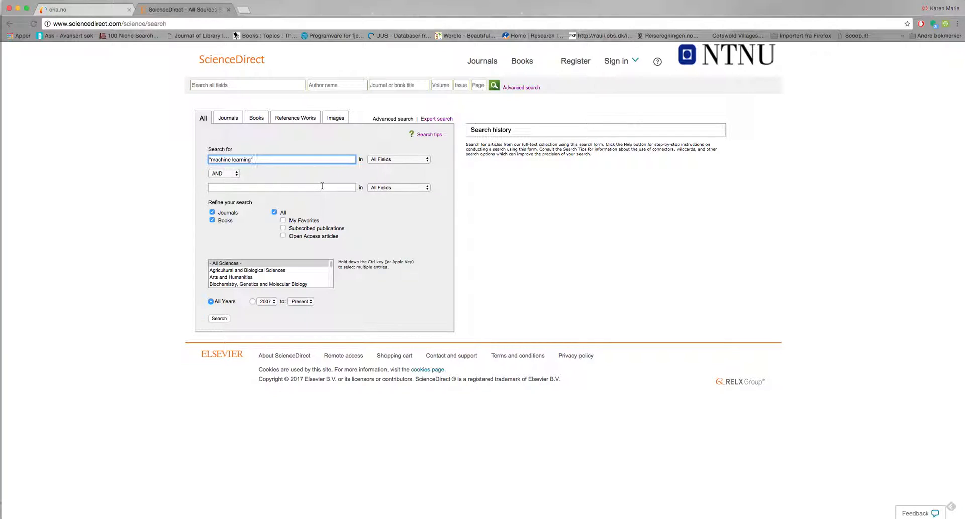
{"action": "left_click", "coordinate": [281, 187]}
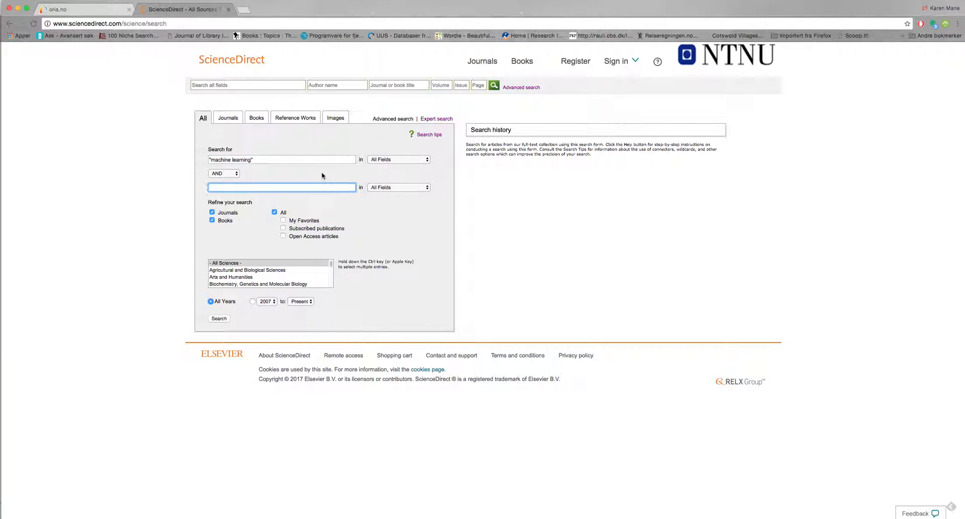
{"action": "type", "text": "algorithm"}
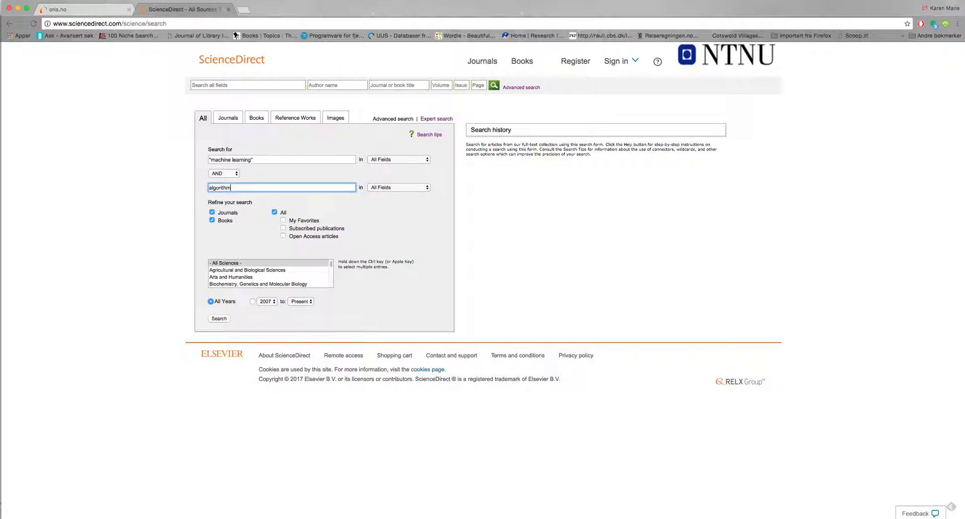
{"action": "mouse_move", "coordinate": [388, 219]}
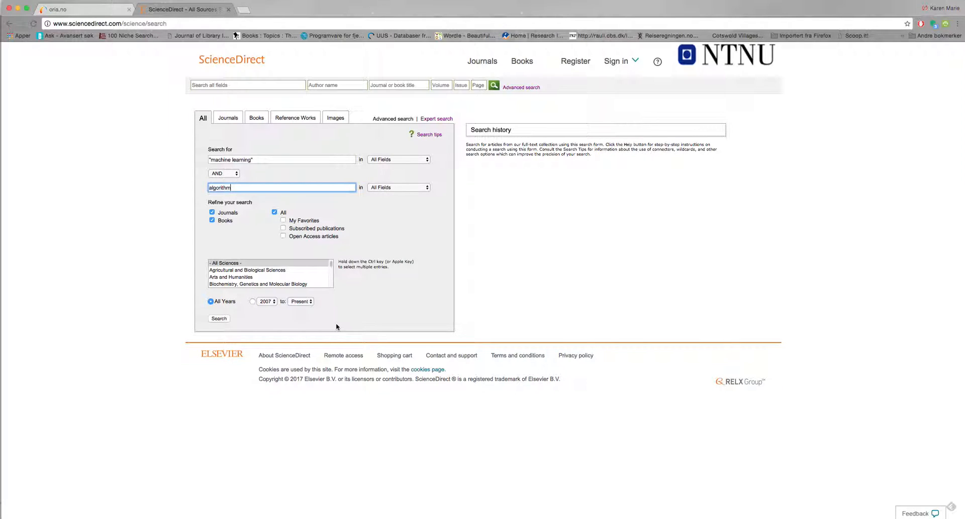
{"action": "mouse_move", "coordinate": [391, 226]}
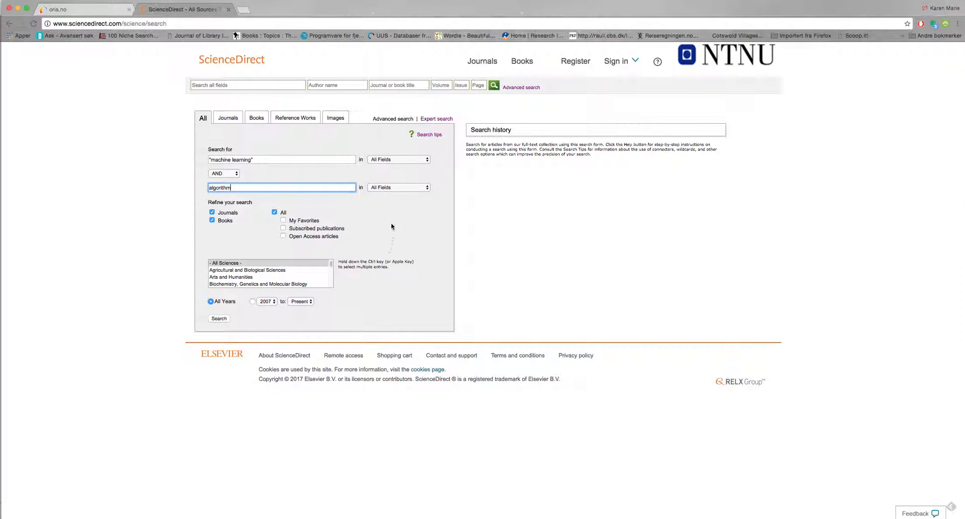
{"action": "mouse_move", "coordinate": [391, 201]}
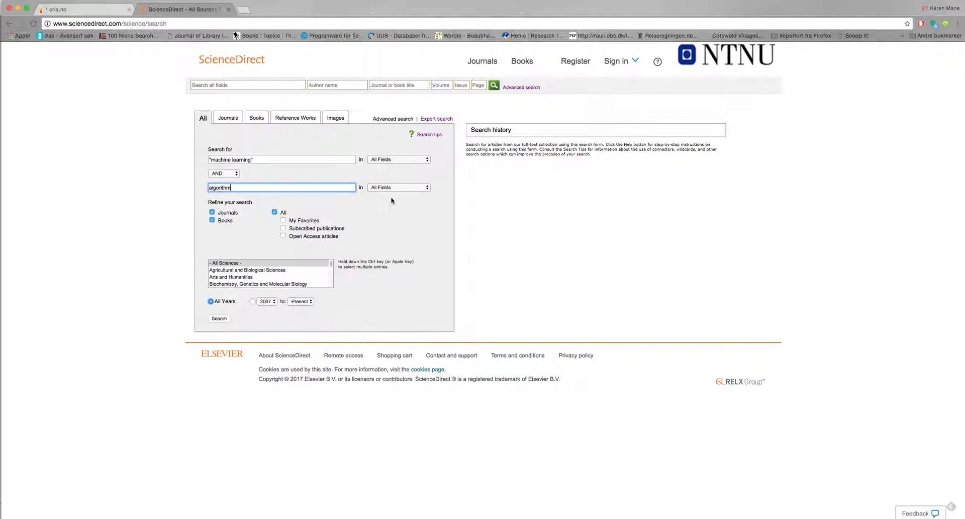
{"action": "mouse_move", "coordinate": [368, 167]}
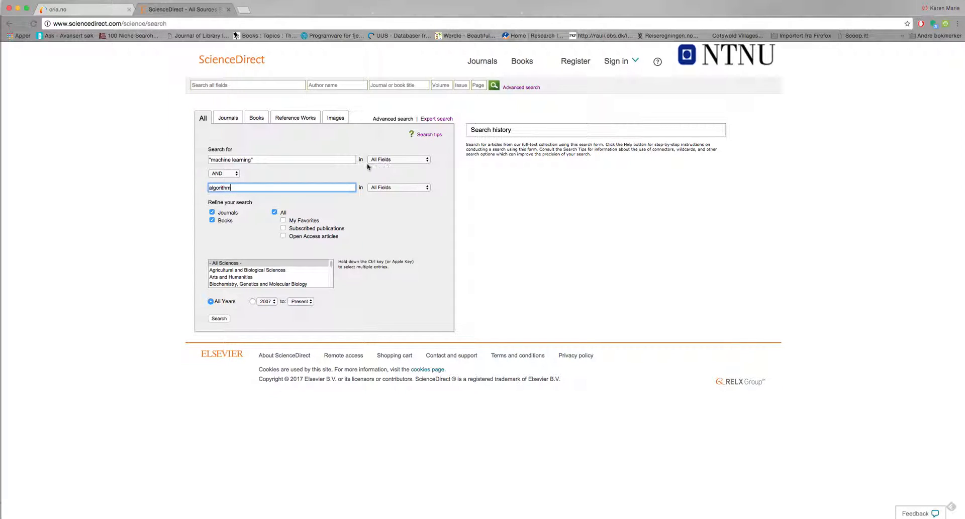
{"action": "mouse_move", "coordinate": [394, 166]}
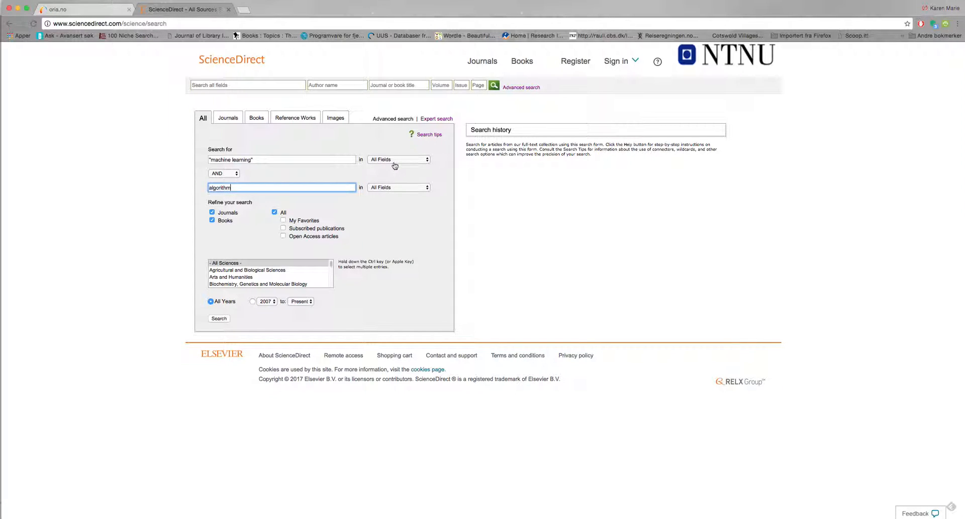
{"action": "mouse_move", "coordinate": [405, 161]}
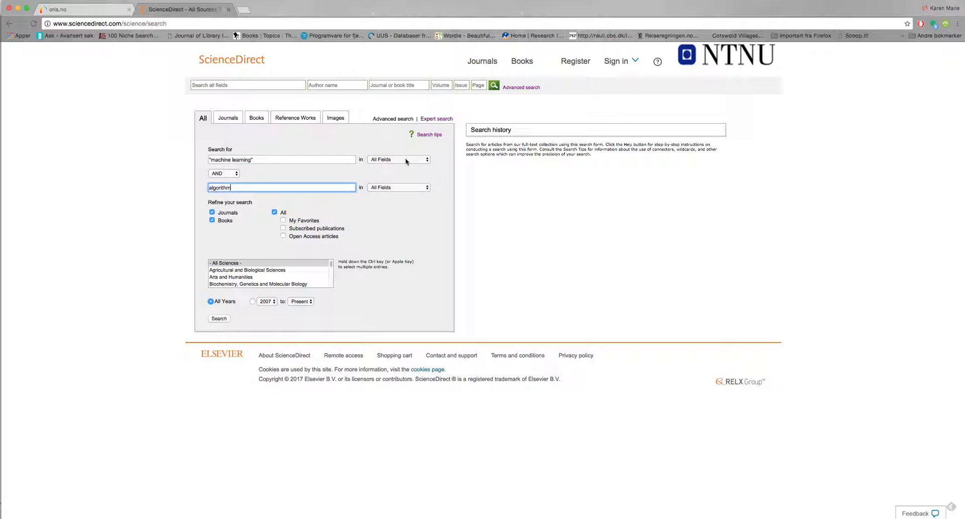
Restrict both terms from All Fields to Abstract, Title, Keywords.
{"action": "left_click", "coordinate": [398, 160]}
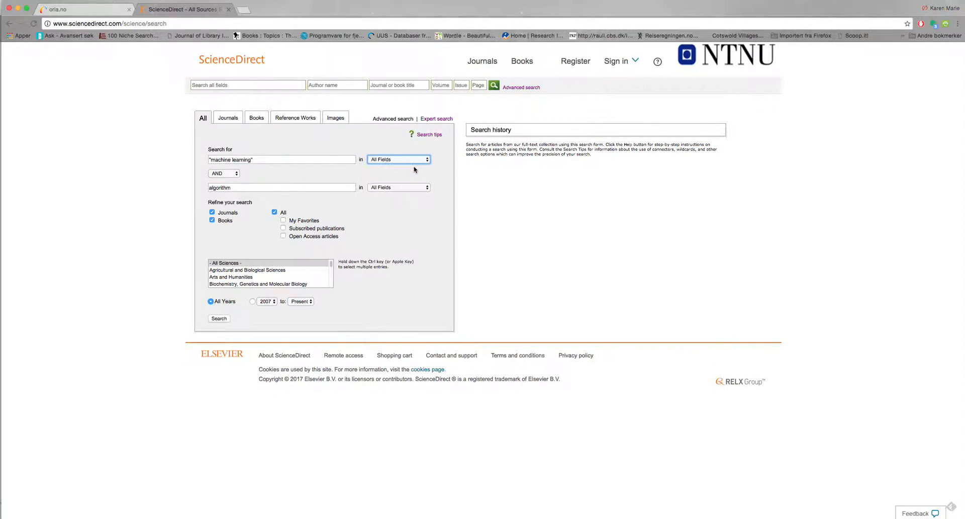
{"action": "left_click", "coordinate": [399, 160]}
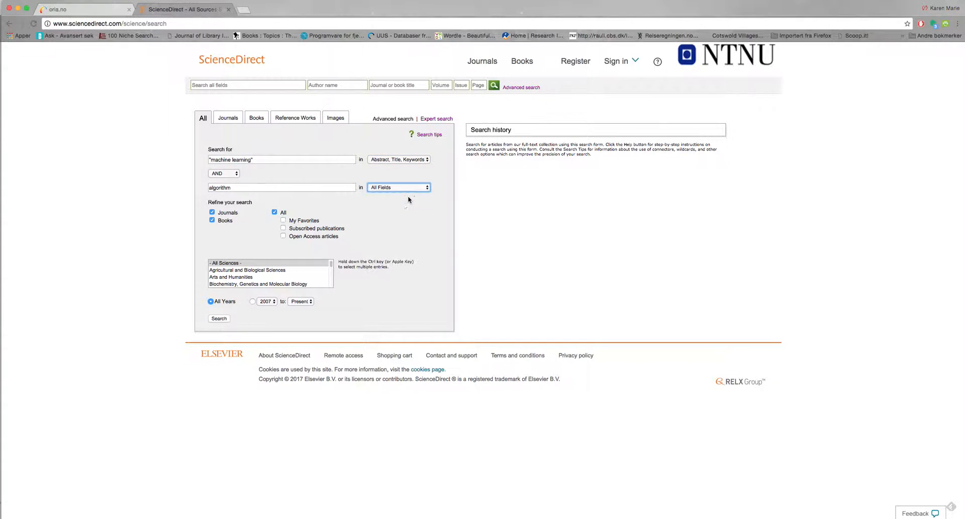
{"action": "left_click", "coordinate": [399, 187]}
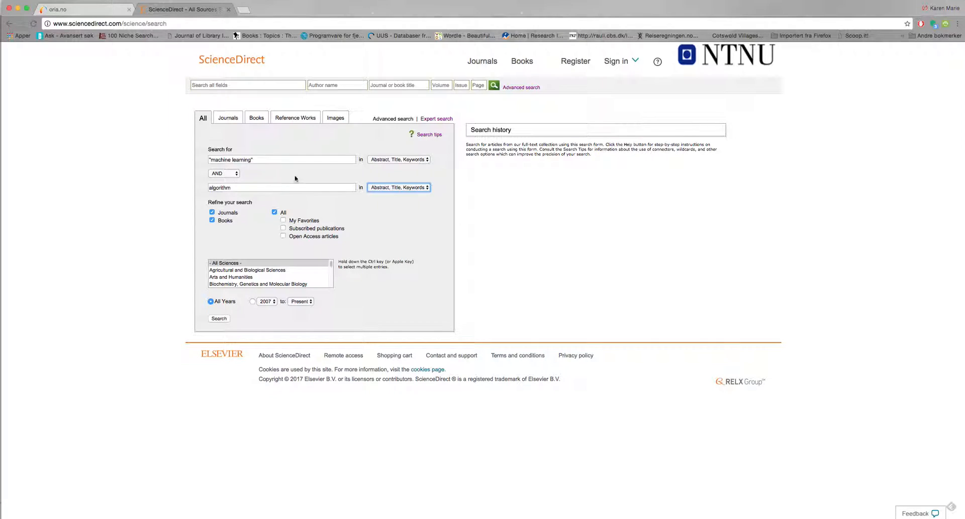
{"action": "mouse_move", "coordinate": [418, 167]}
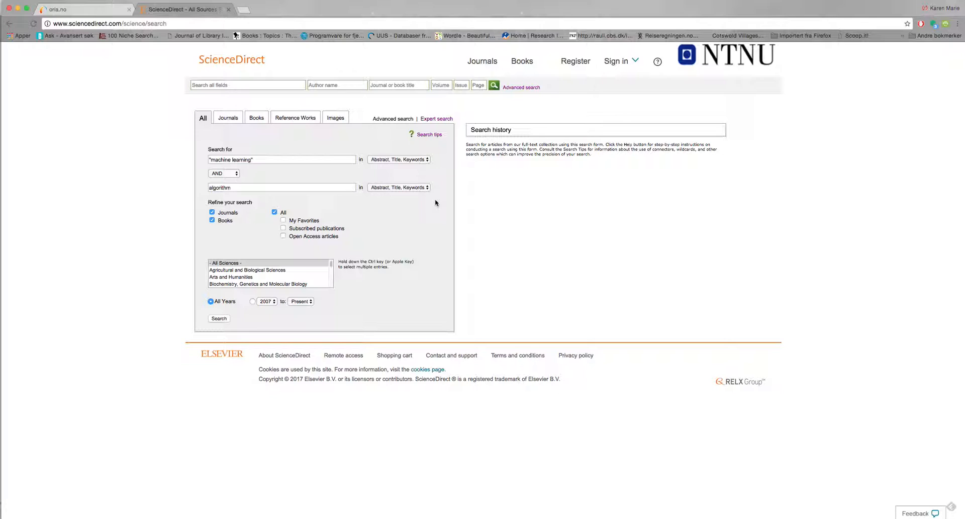
{"action": "mouse_move", "coordinate": [378, 294]}
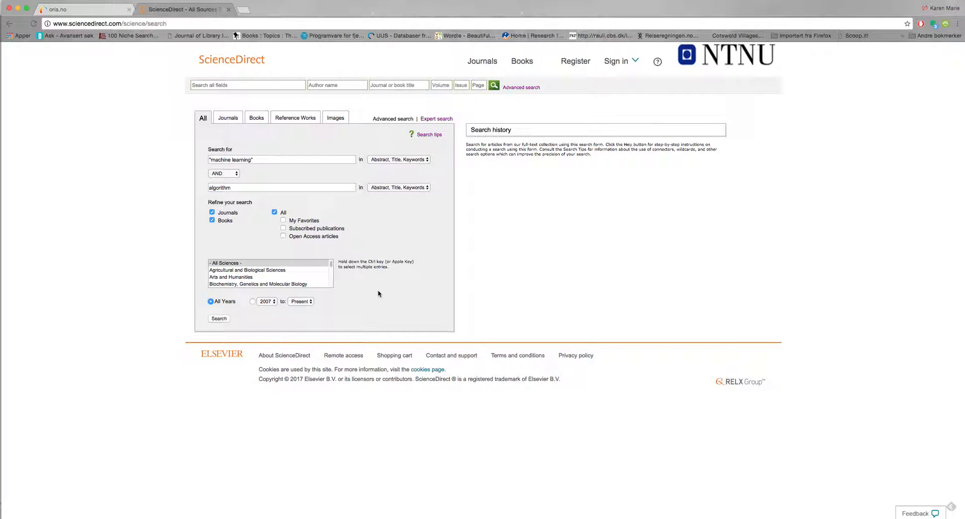
{"action": "scroll", "scroll_direction": "down", "scroll_amount": 3}
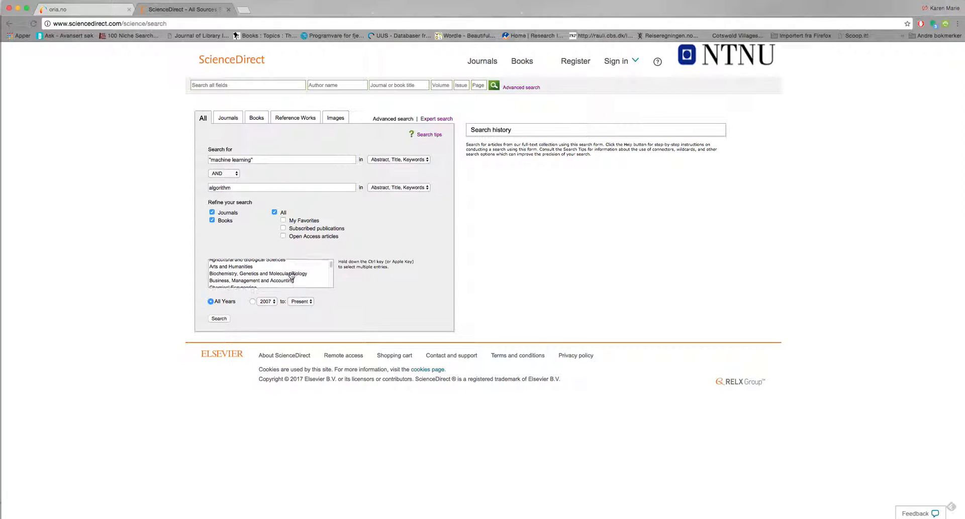
{"action": "scroll", "scroll_direction": "down", "scroll_amount": 3}
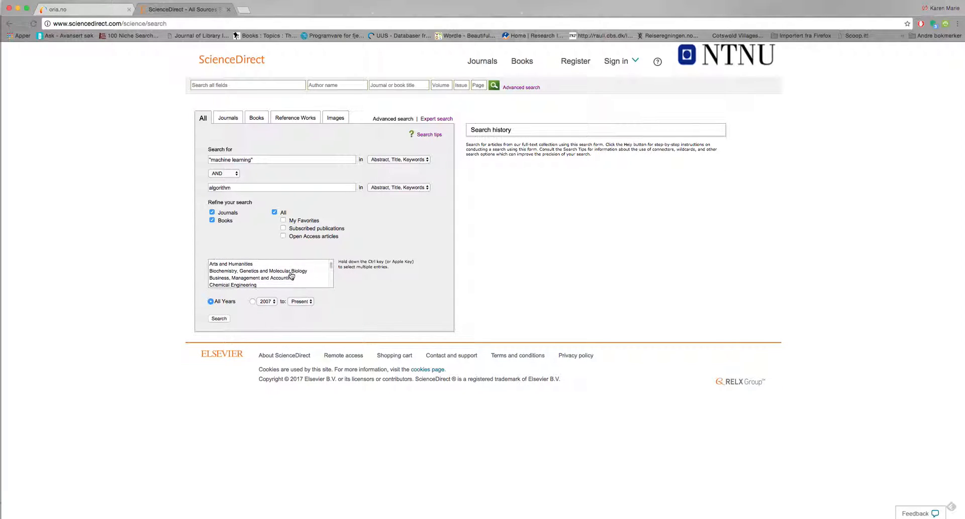
{"action": "scroll", "scroll_direction": "down", "scroll_amount": 3}
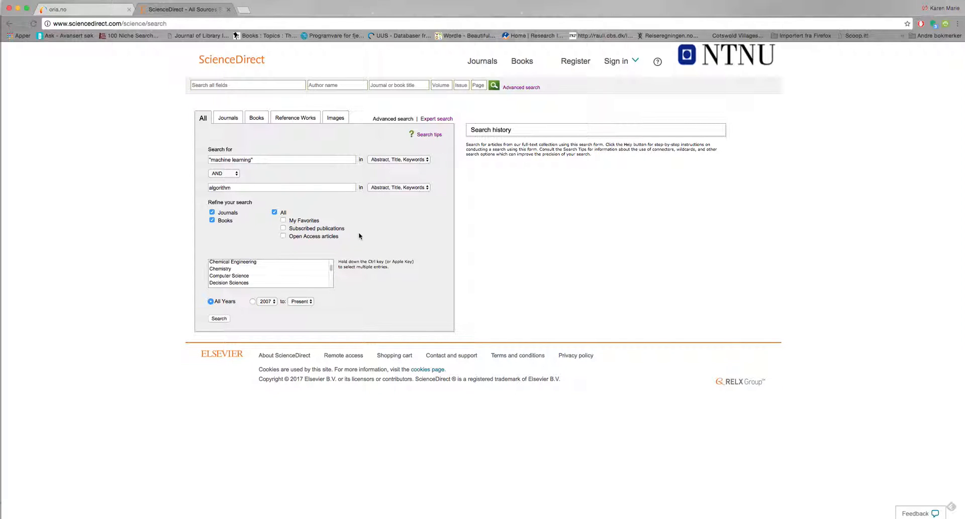
{"action": "mouse_move", "coordinate": [366, 298]}
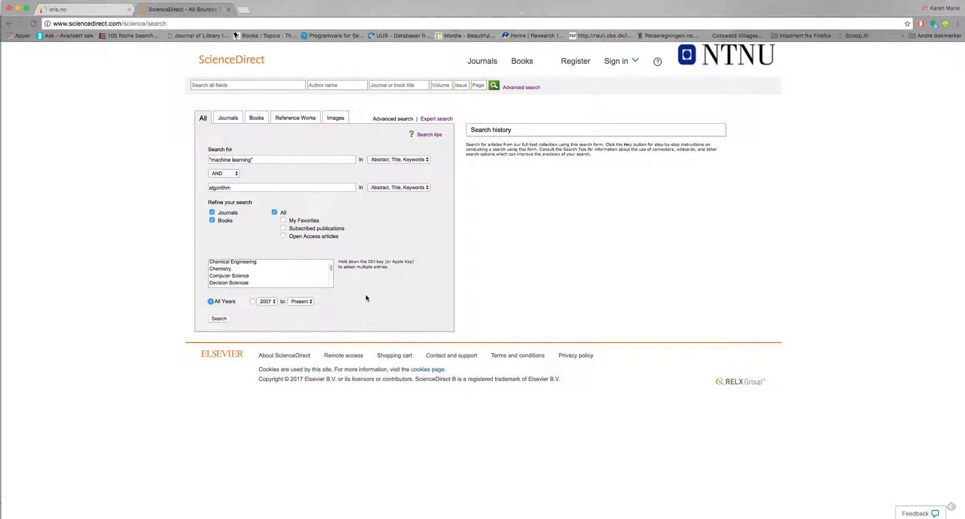
{"action": "mouse_move", "coordinate": [267, 319]}
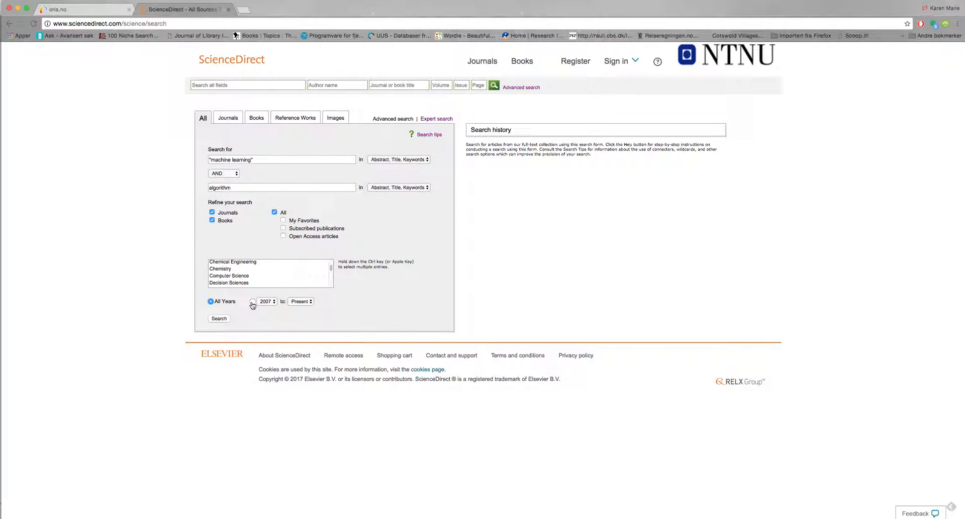
Limit the year range to 2010 through Present and run the search, returning 2,602 results.
{"action": "left_click", "coordinate": [251, 302]}
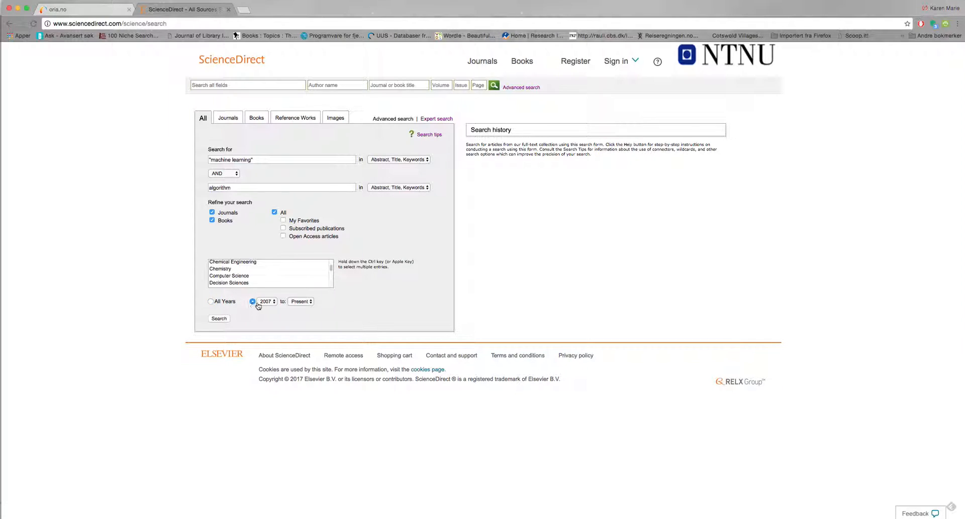
{"action": "left_click", "coordinate": [266, 301]}
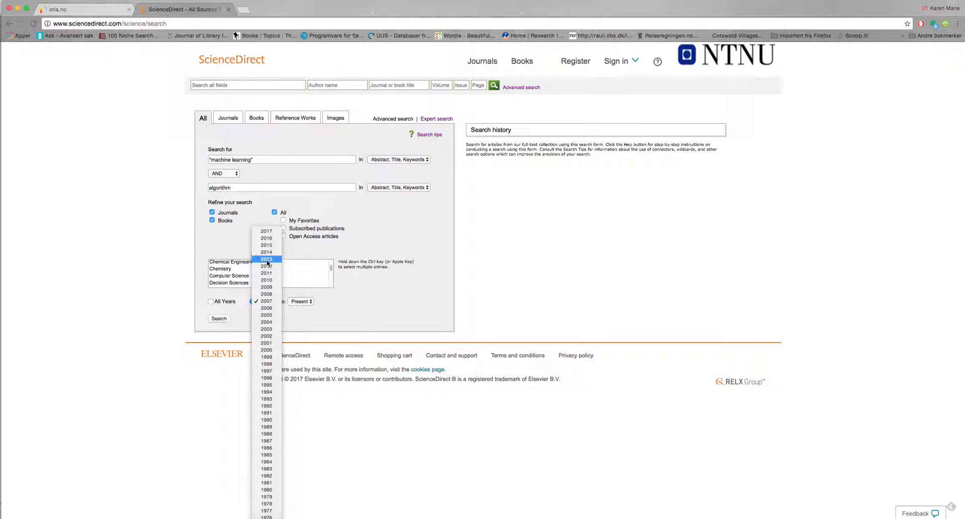
{"action": "left_click", "coordinate": [265, 301]}
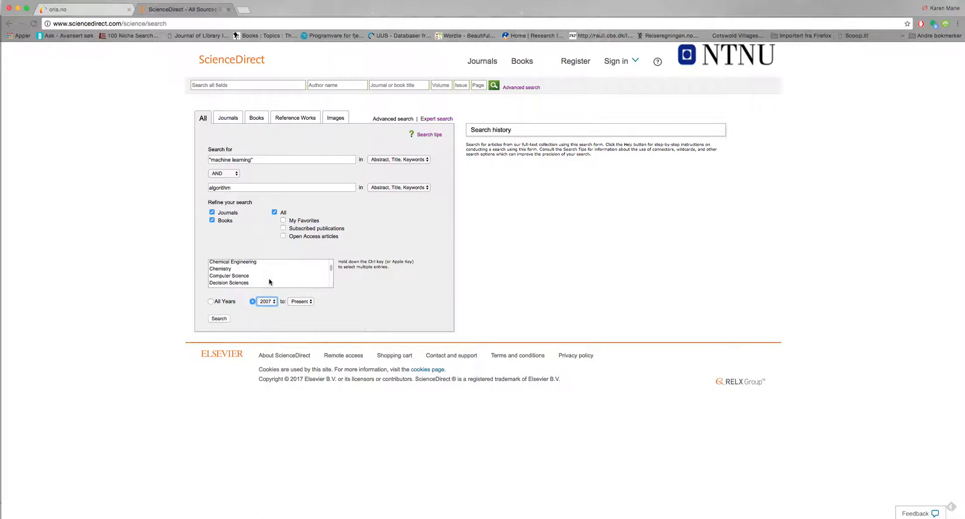
{"action": "left_click", "coordinate": [271, 299]}
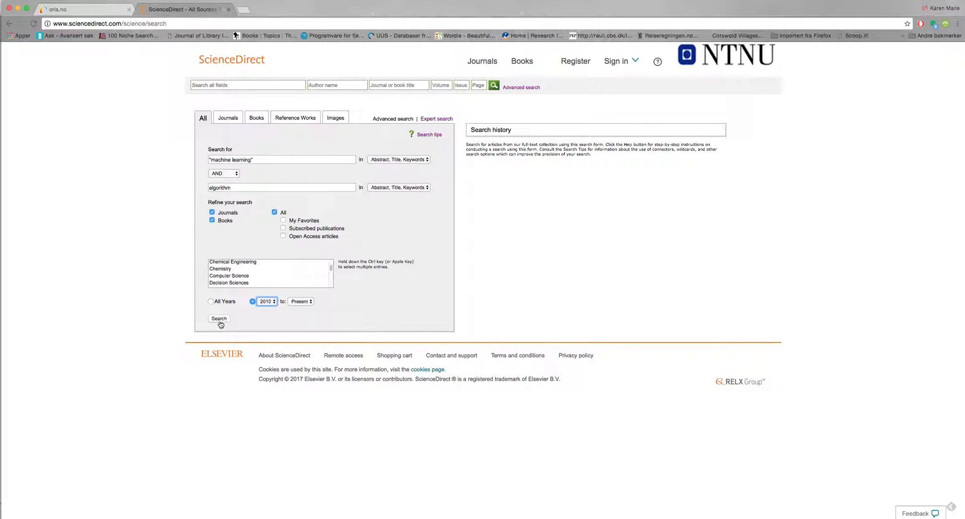
{"action": "left_click", "coordinate": [218, 317]}
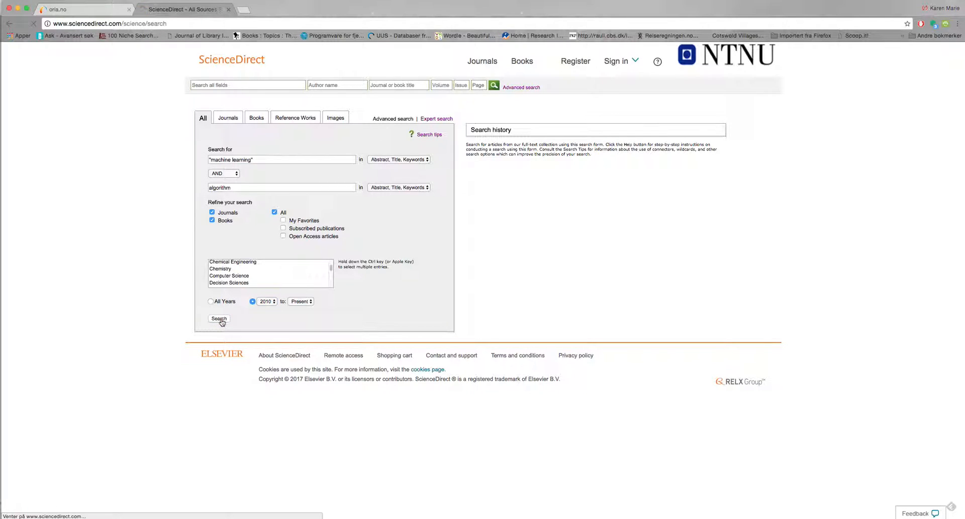
{"action": "left_click", "coordinate": [218, 318]}
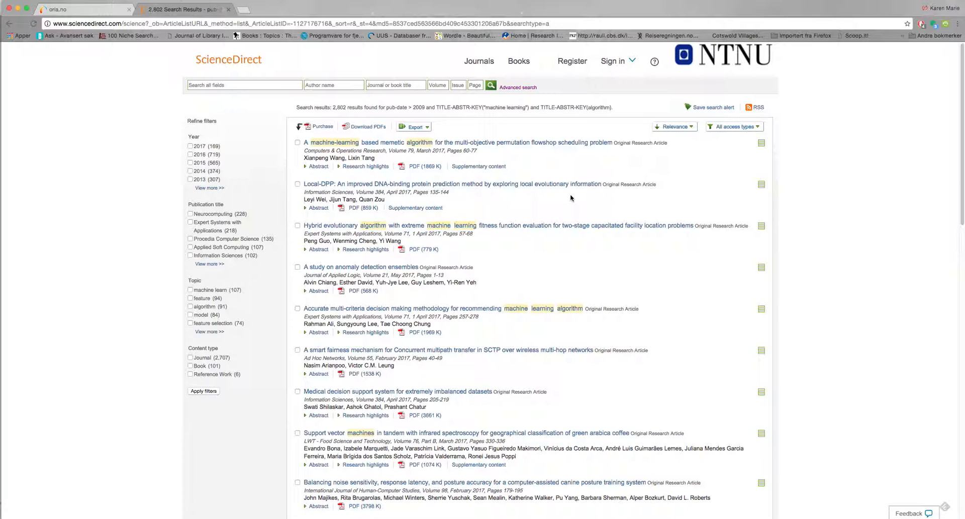
Scroll through the 2,602-result list for "machine learning" AND algorithm since 2010.
{"action": "scroll", "scroll_direction": "down", "scroll_amount": 3}
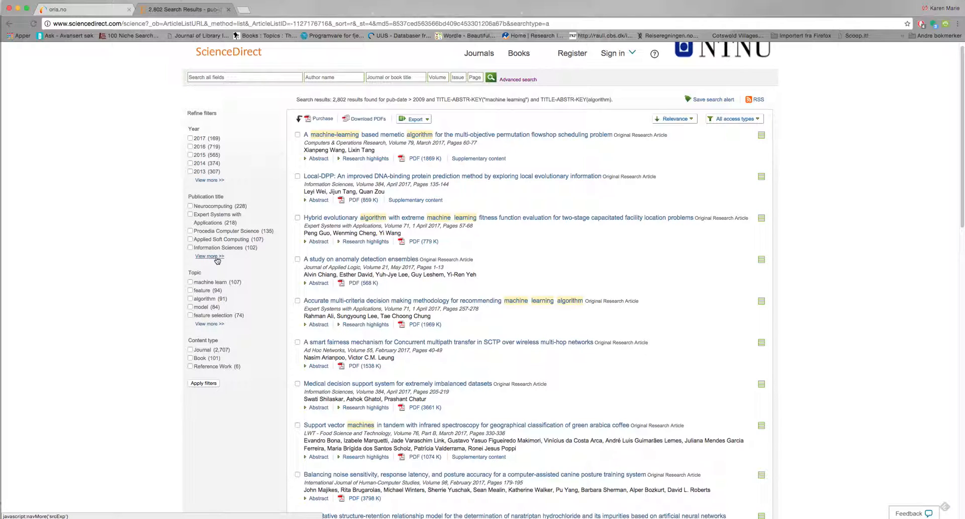
{"action": "mouse_move", "coordinate": [242, 270]}
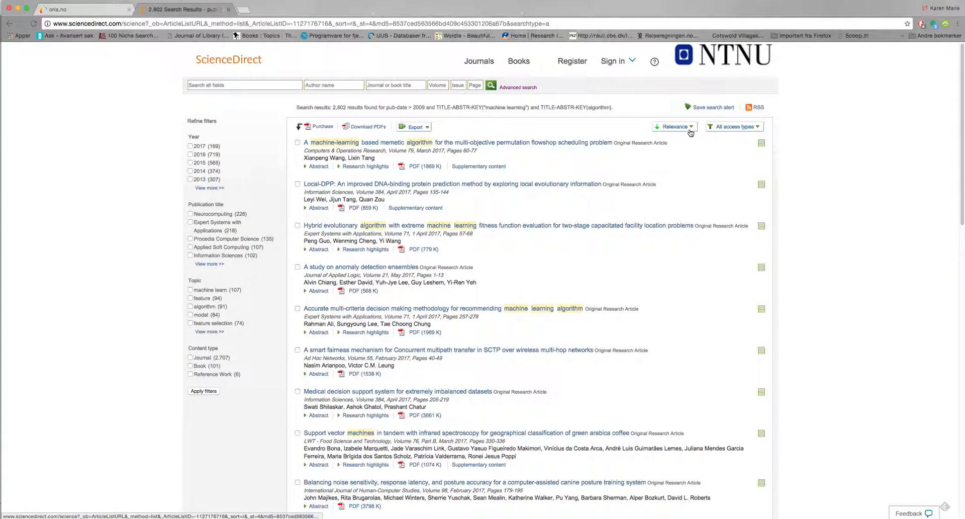
{"action": "left_click", "coordinate": [674, 126]}
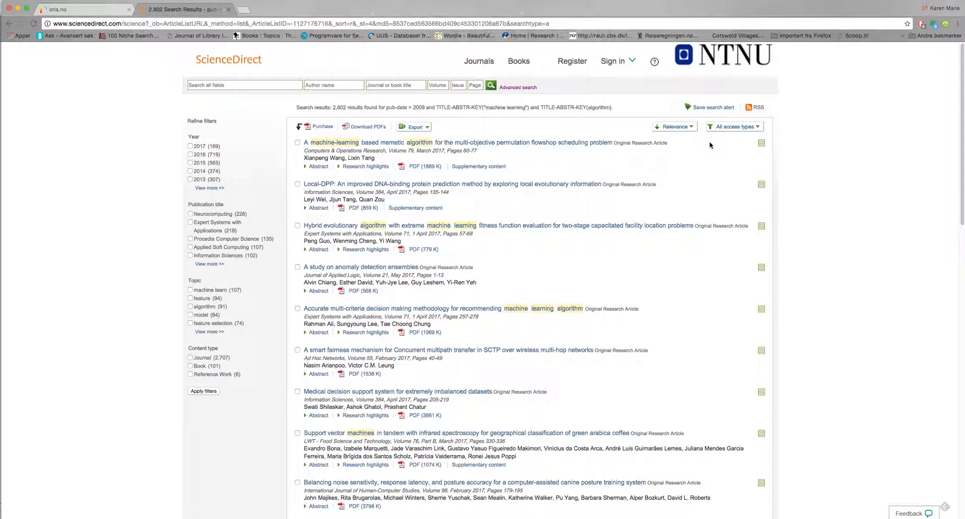
{"action": "mouse_move", "coordinate": [763, 152]}
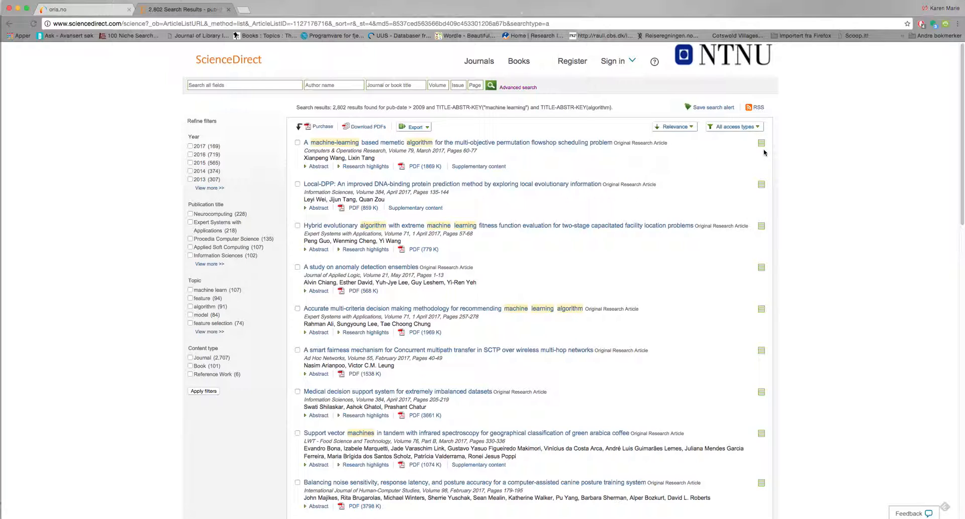
{"action": "mouse_move", "coordinate": [766, 205]}
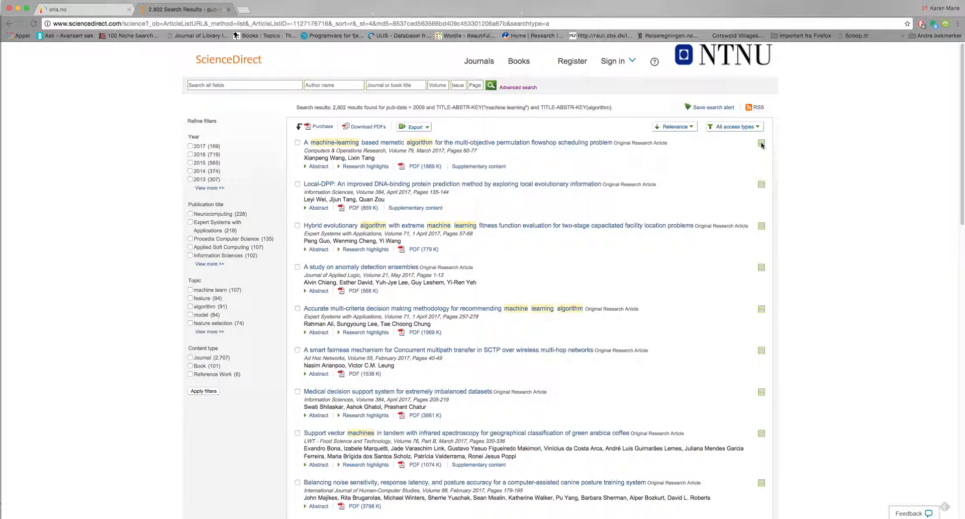
{"action": "mouse_move", "coordinate": [760, 143]}
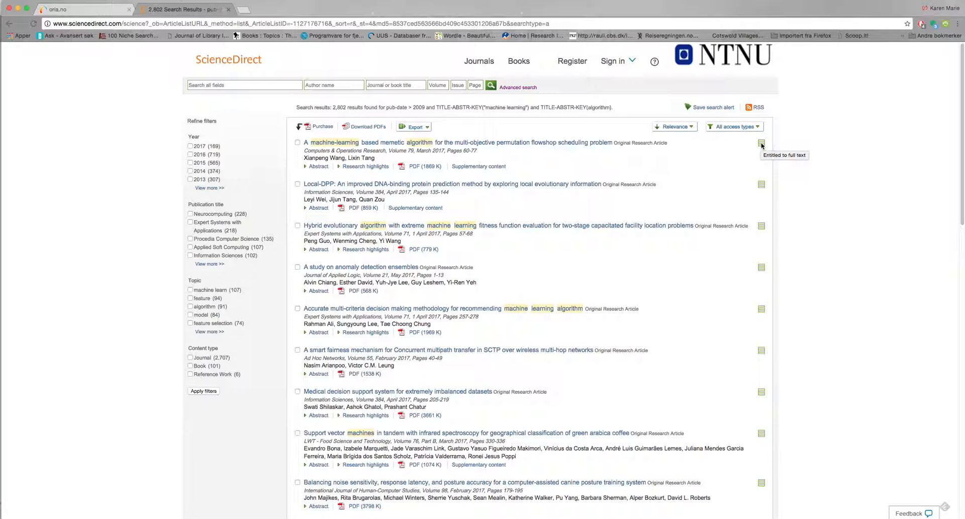
{"action": "mouse_move", "coordinate": [760, 144]}
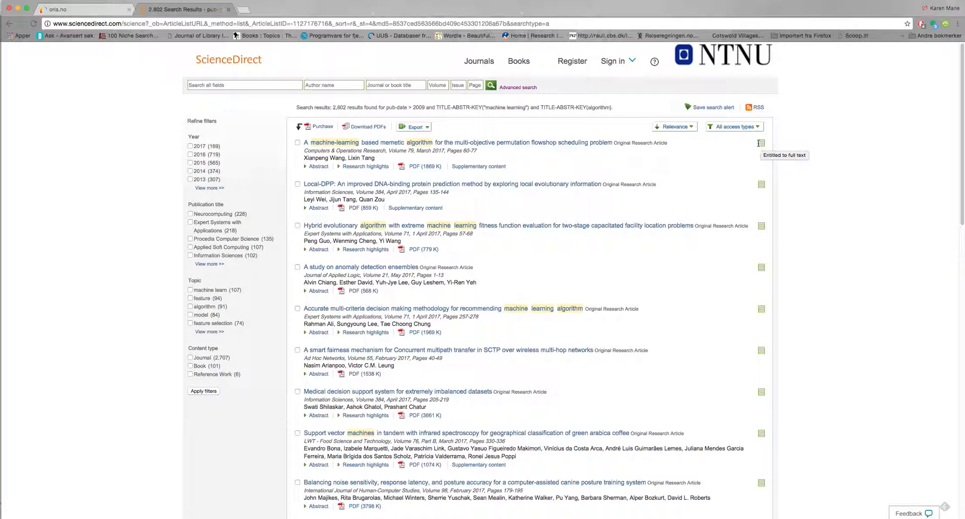
{"action": "mouse_move", "coordinate": [748, 150]}
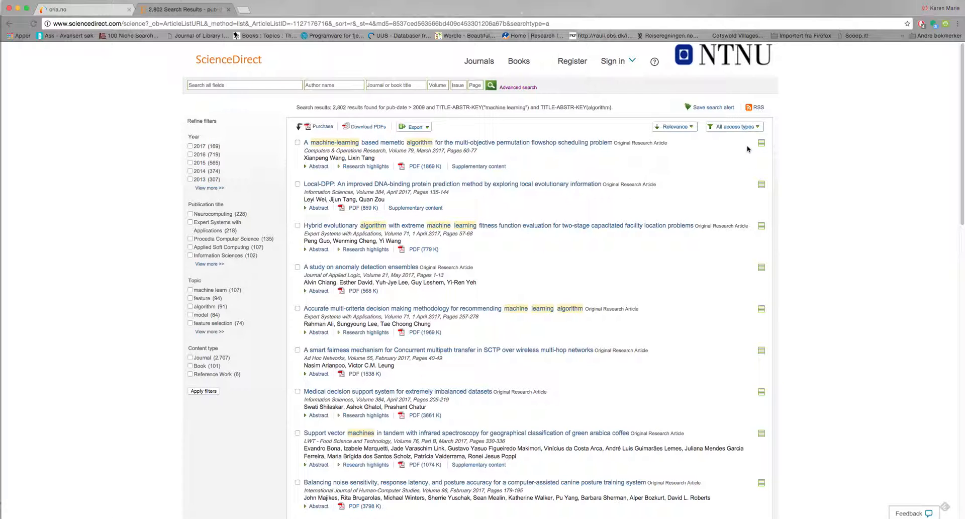
{"action": "scroll", "scroll_direction": "down", "scroll_amount": 3}
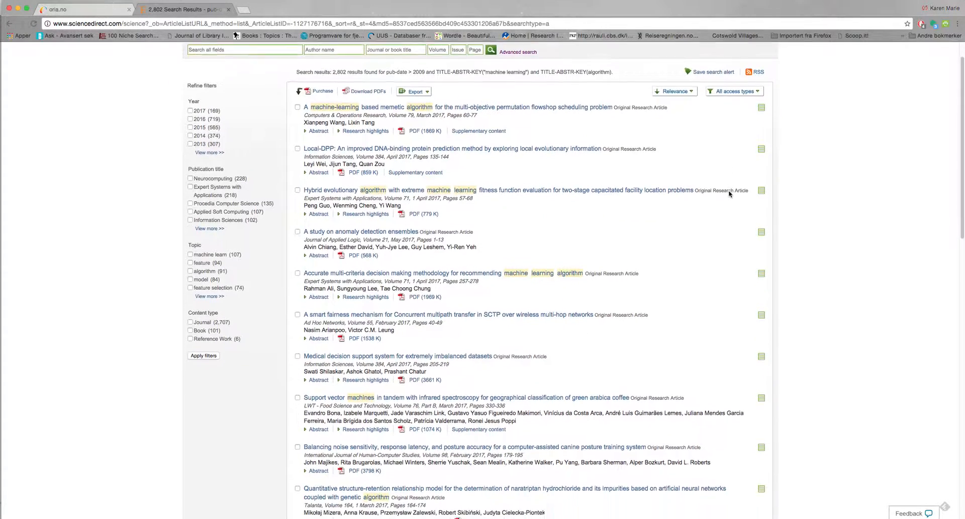
{"action": "scroll", "scroll_direction": "down", "scroll_amount": 3}
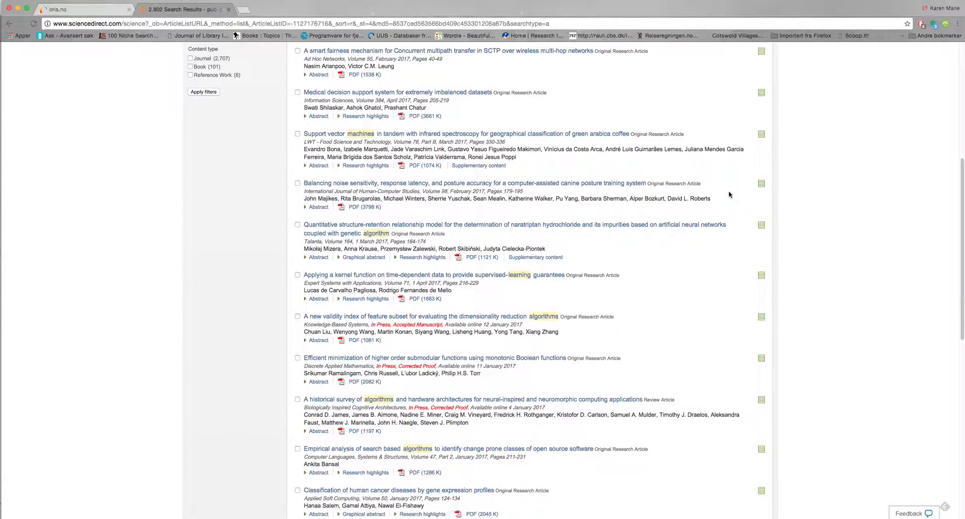
{"action": "mouse_move", "coordinate": [762, 320]}
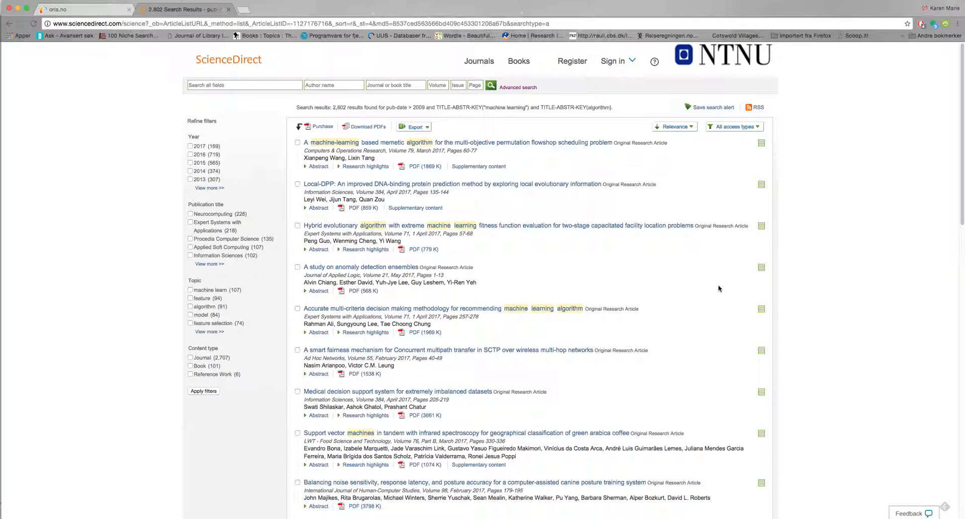
{"action": "mouse_move", "coordinate": [543, 150]}
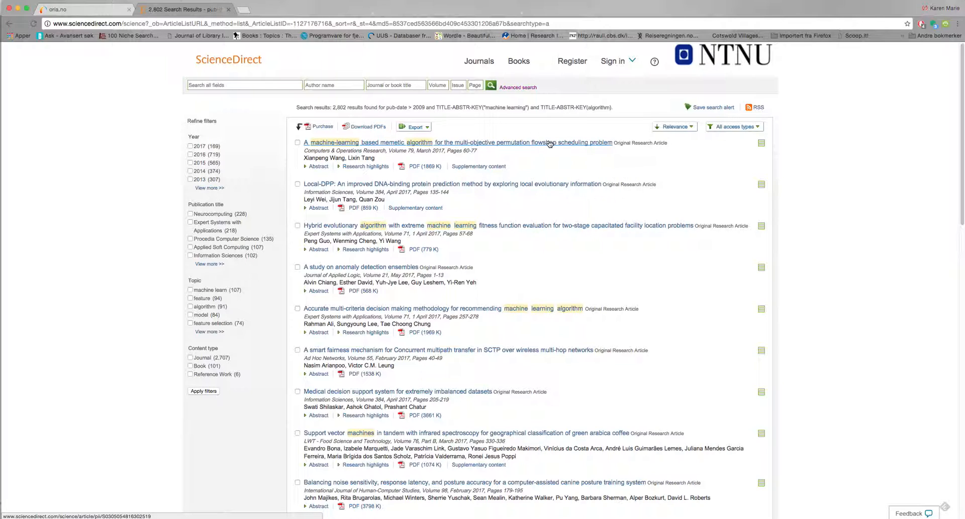
{"action": "mouse_move", "coordinate": [379, 143]}
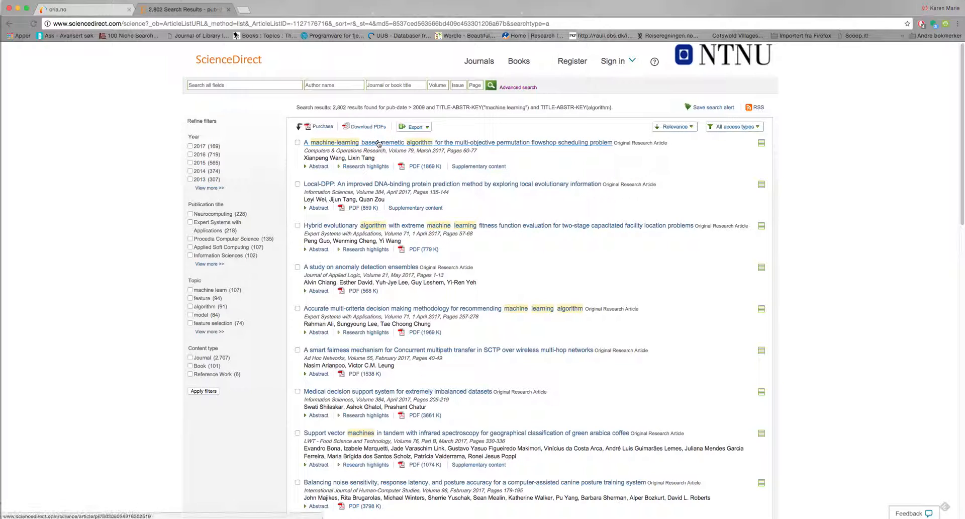
Open the first result, the memetic algorithm for flowshop scheduling article, and view its abstract.
{"action": "left_click", "coordinate": [332, 141]}
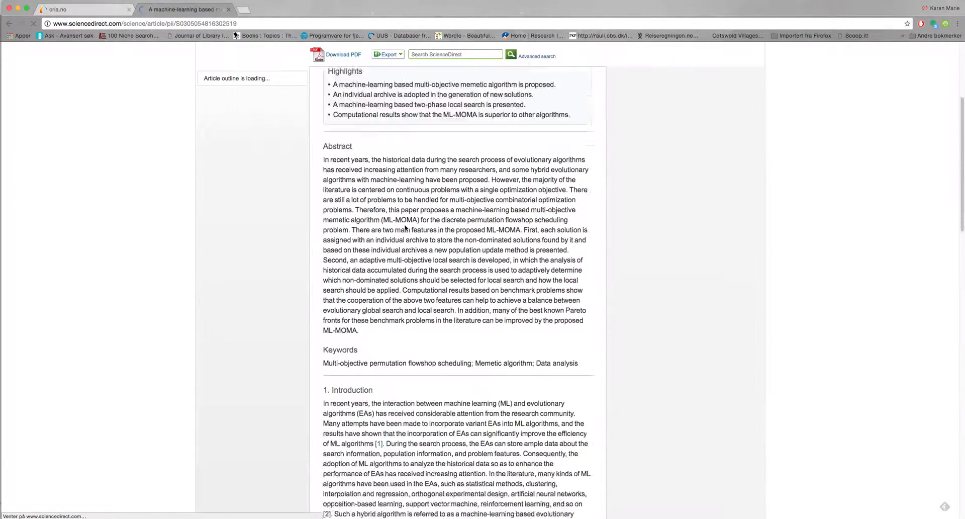
{"action": "scroll", "scroll_direction": "down", "scroll_amount": 3}
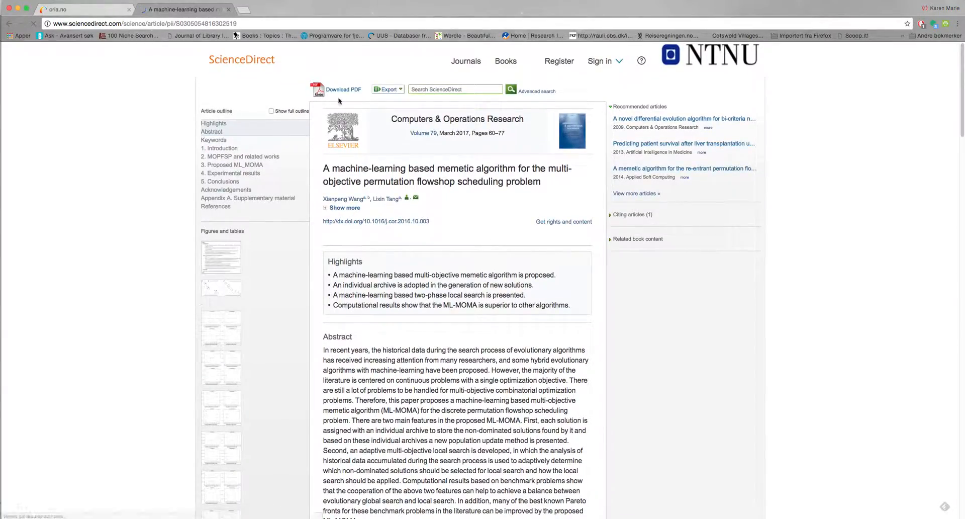
Download the article PDF and show its citation export options (Mendeley, RefWorks, RIS, BibTeX, text).
{"action": "left_click", "coordinate": [342, 89]}
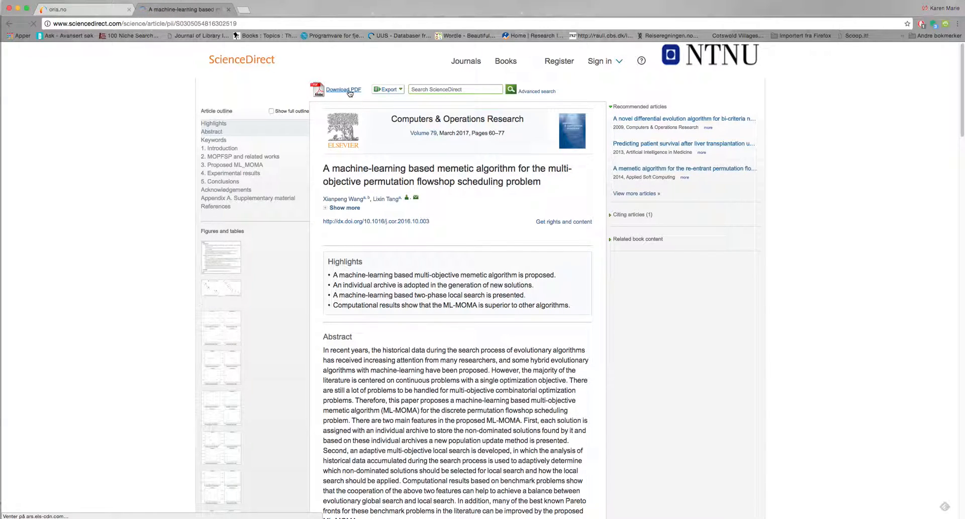
{"action": "mouse_move", "coordinate": [388, 90]}
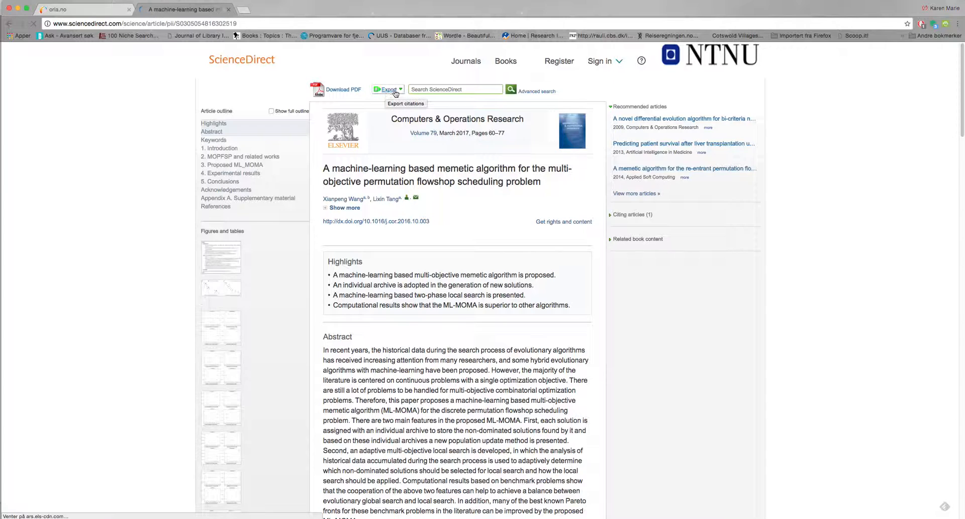
{"action": "left_click", "coordinate": [388, 89]}
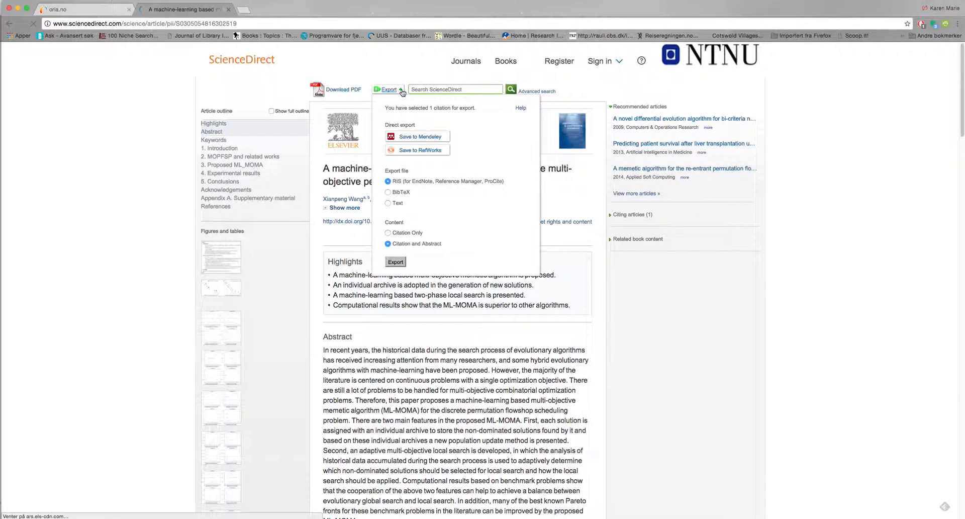
{"action": "mouse_move", "coordinate": [450, 126]}
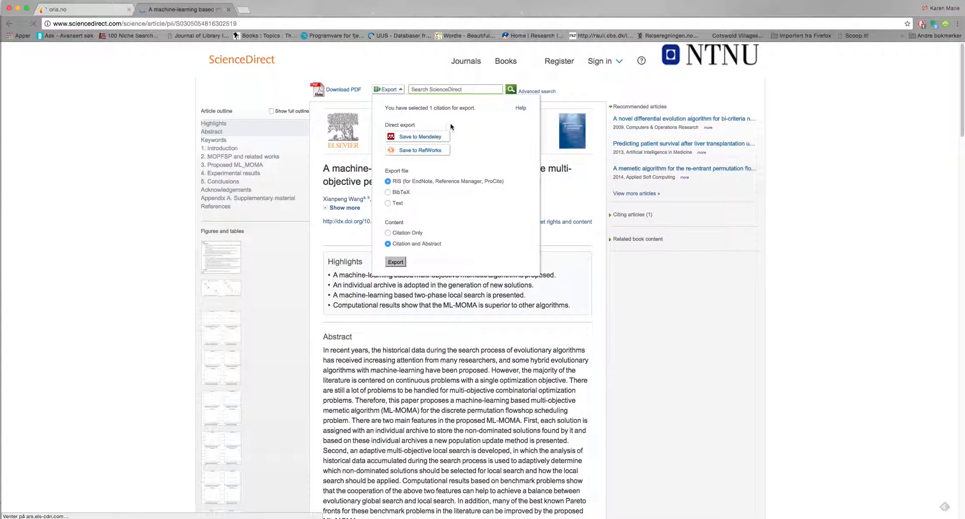
{"action": "mouse_move", "coordinate": [450, 190]}
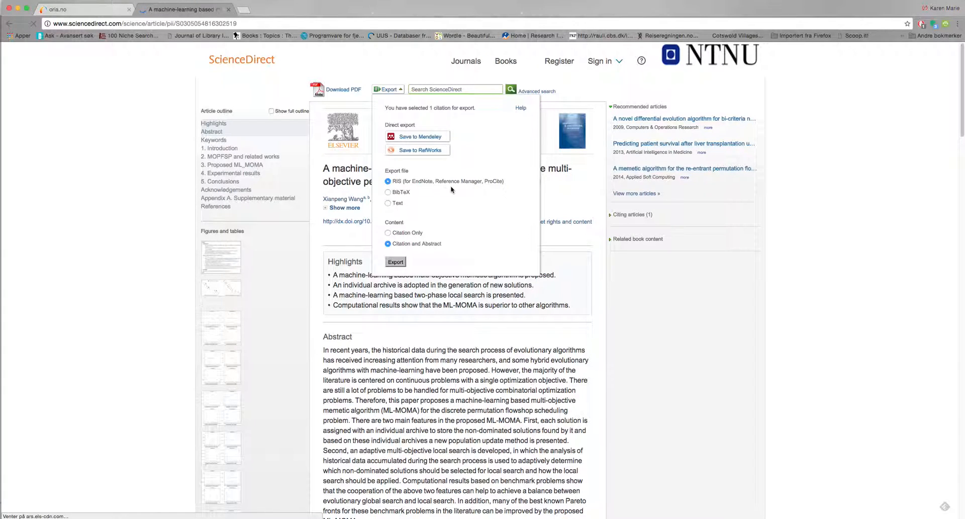
{"action": "mouse_move", "coordinate": [479, 212]}
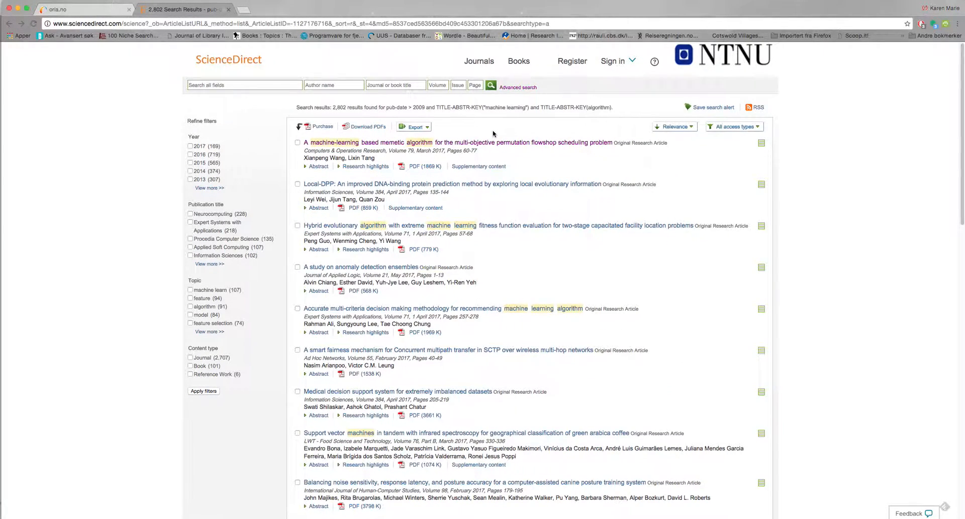
Back on the results list, expand the first result's abstract inline, then collapse it.
{"action": "scroll", "scroll_direction": "down", "scroll_amount": 3}
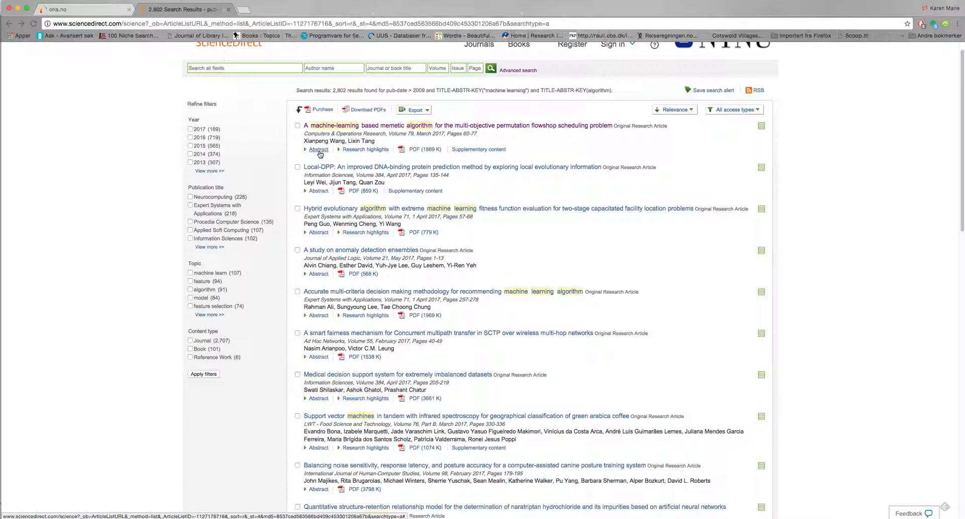
{"action": "left_click", "coordinate": [318, 148]}
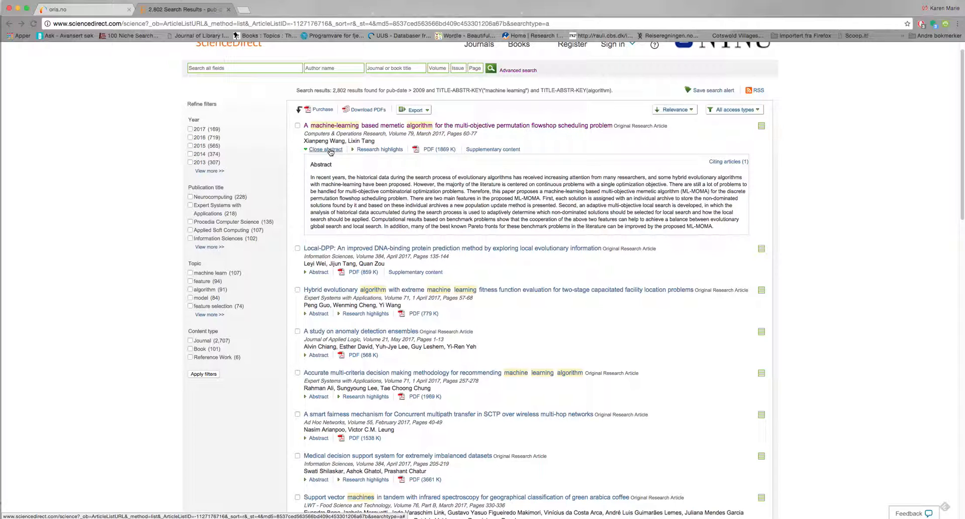
{"action": "left_click", "coordinate": [325, 149]}
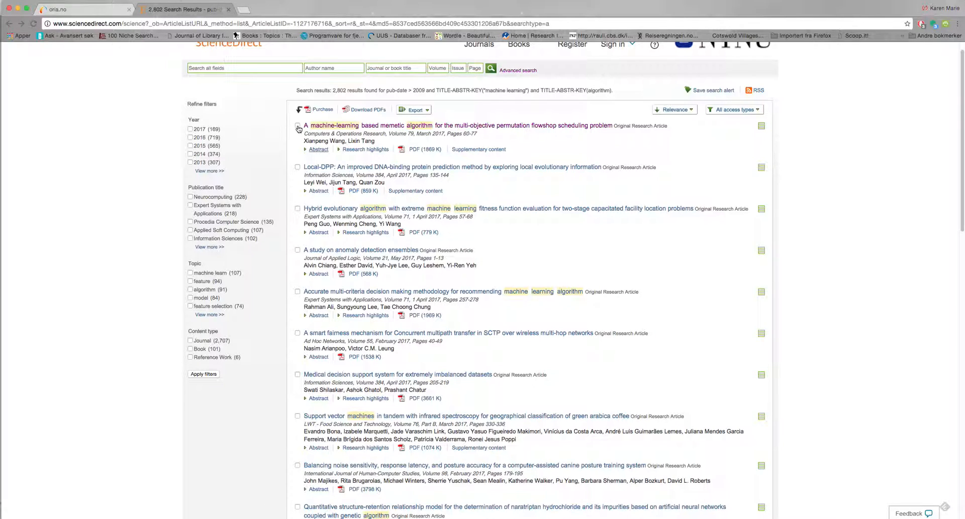
Tick the first three results, show the export panel for those 3 citations, then close it.
{"action": "left_click", "coordinate": [298, 126]}
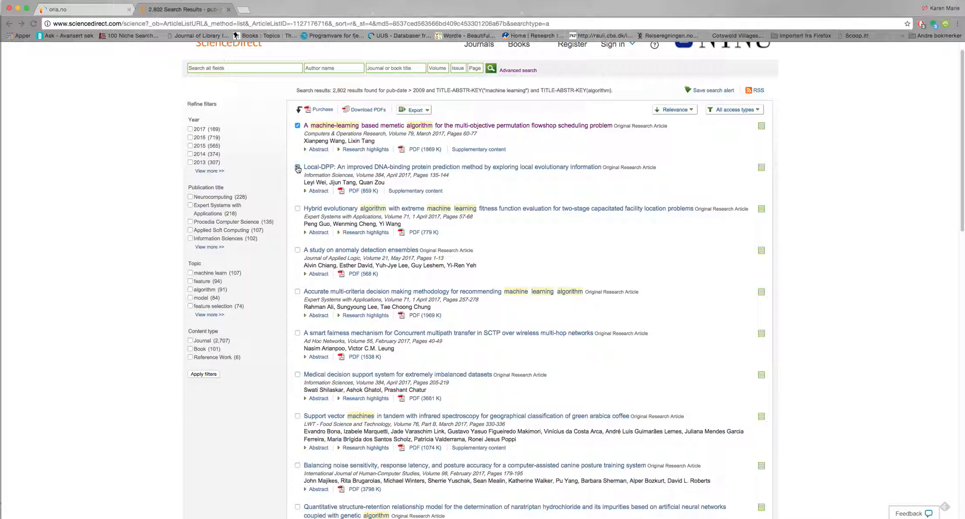
{"action": "left_click", "coordinate": [298, 168]}
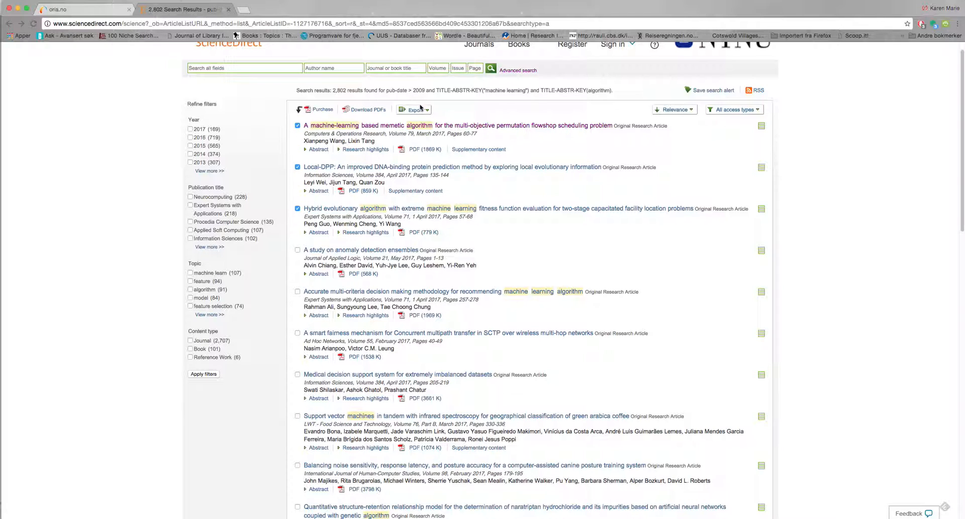
{"action": "left_click", "coordinate": [415, 110]}
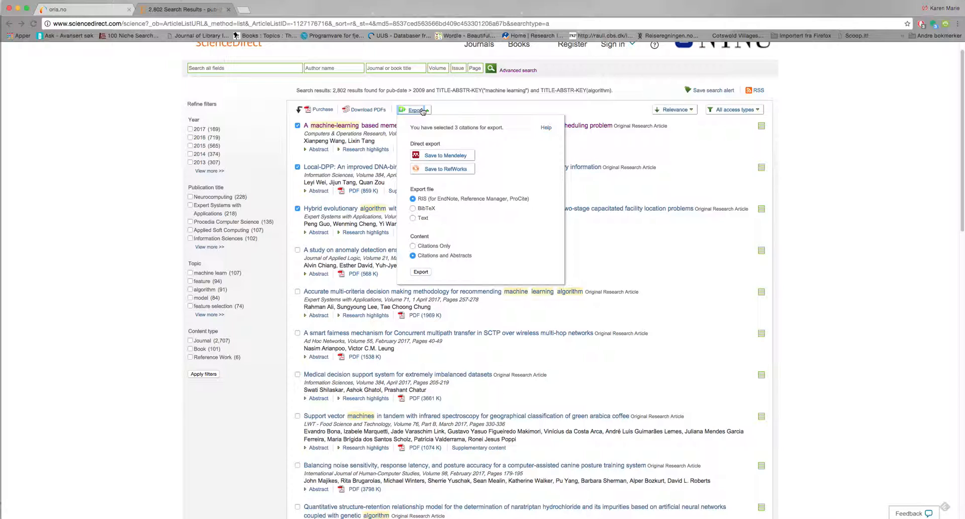
{"action": "mouse_move", "coordinate": [458, 111]}
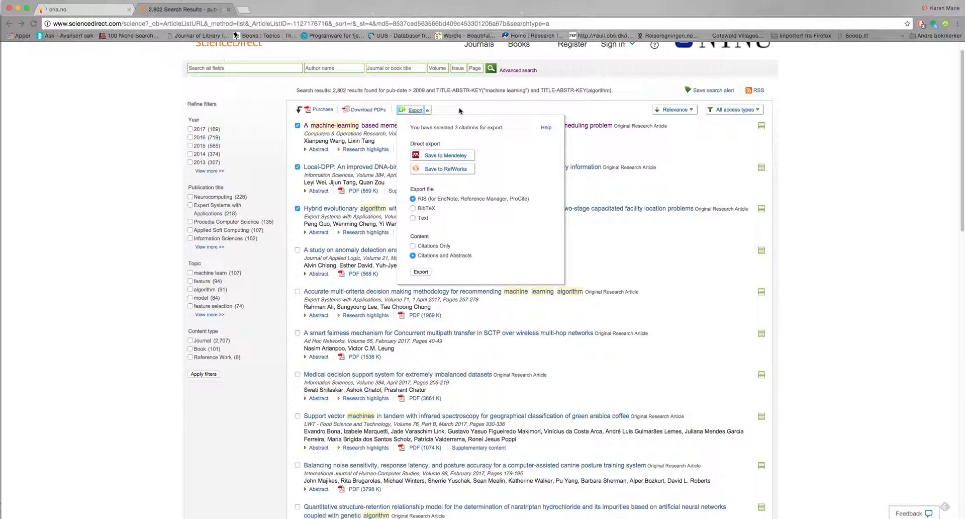
{"action": "left_click", "coordinate": [411, 109]}
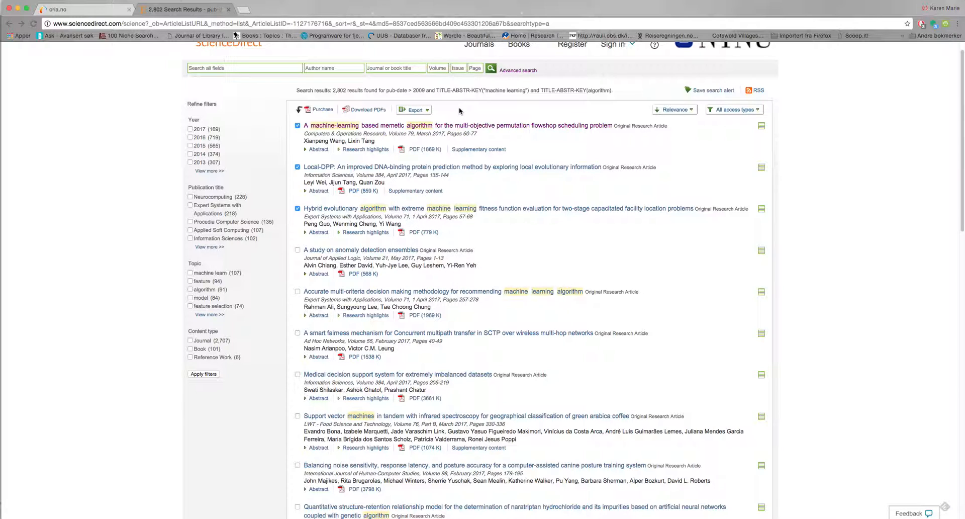